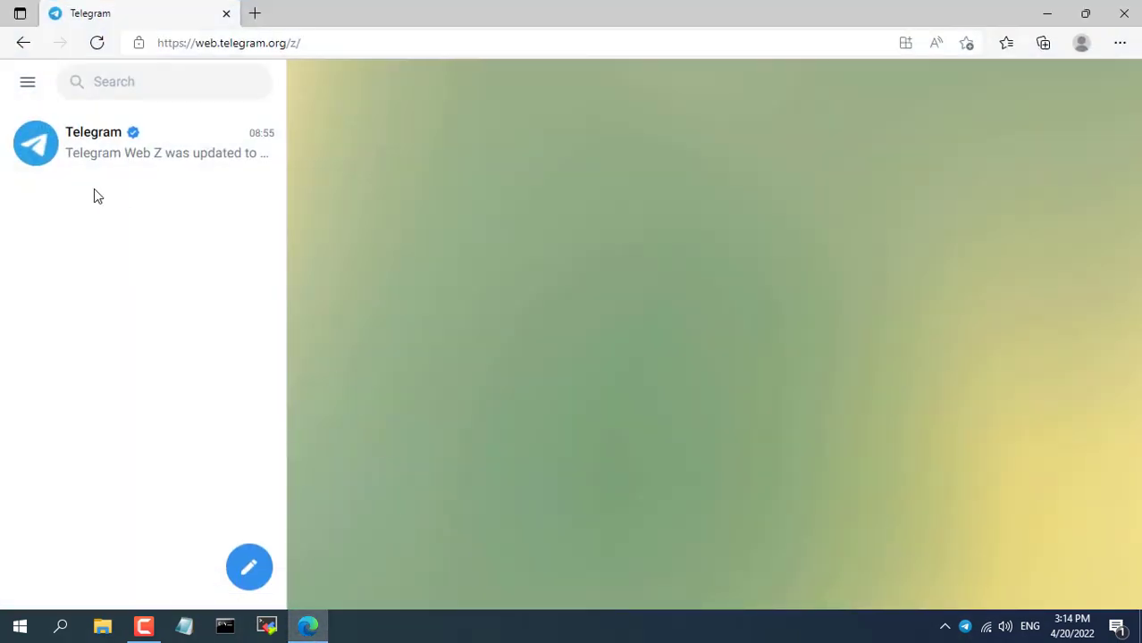
# - Go to the NirSoft website and reach the PingInfoView product page under Network Tools
pyautogui.click(143, 143)
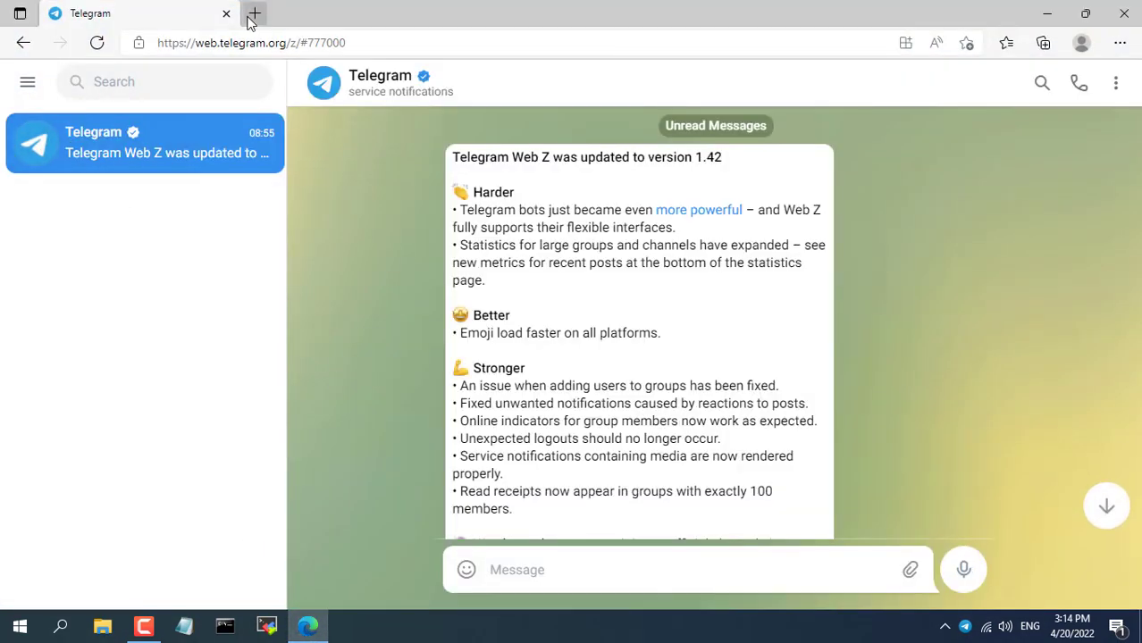
pyautogui.click(254, 13)
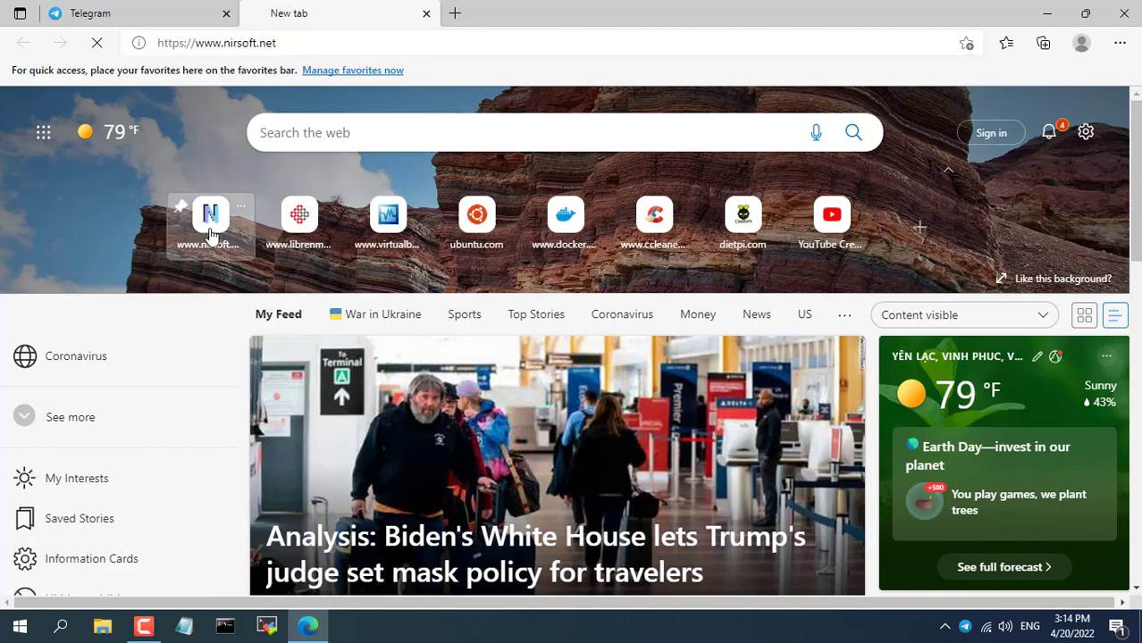
pyautogui.click(211, 215)
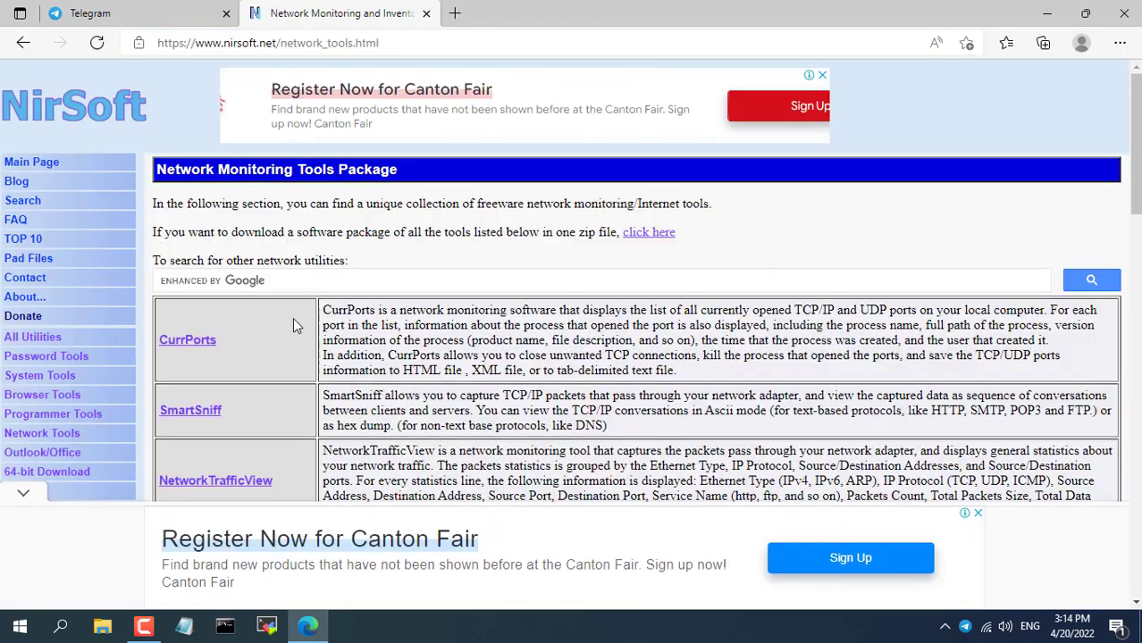
pyautogui.scroll(-3)
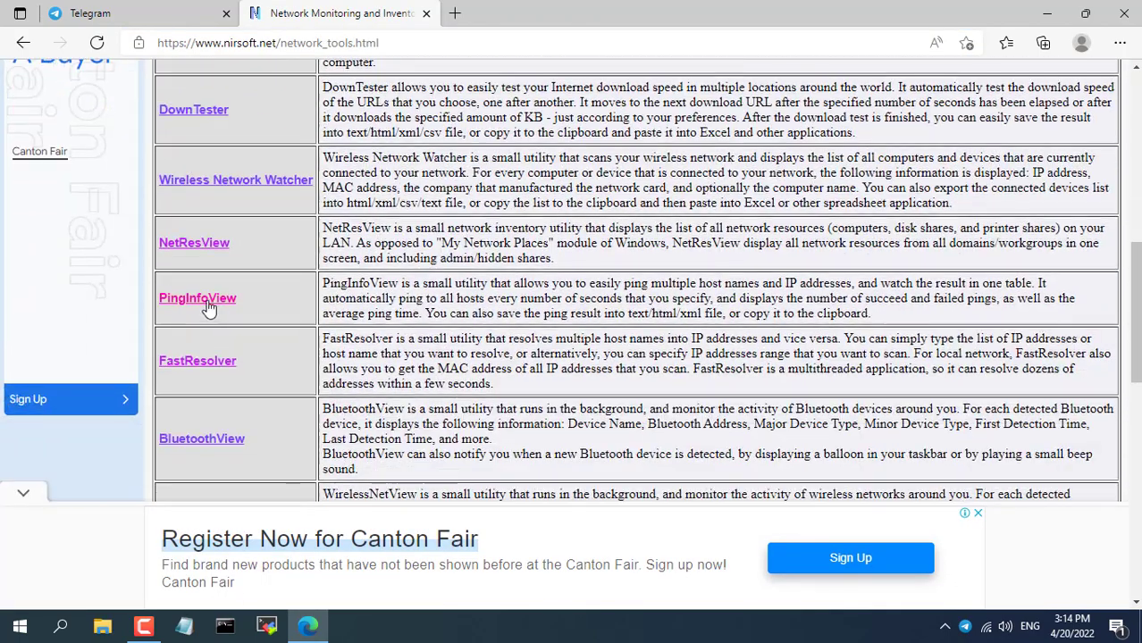
pyautogui.click(196, 297)
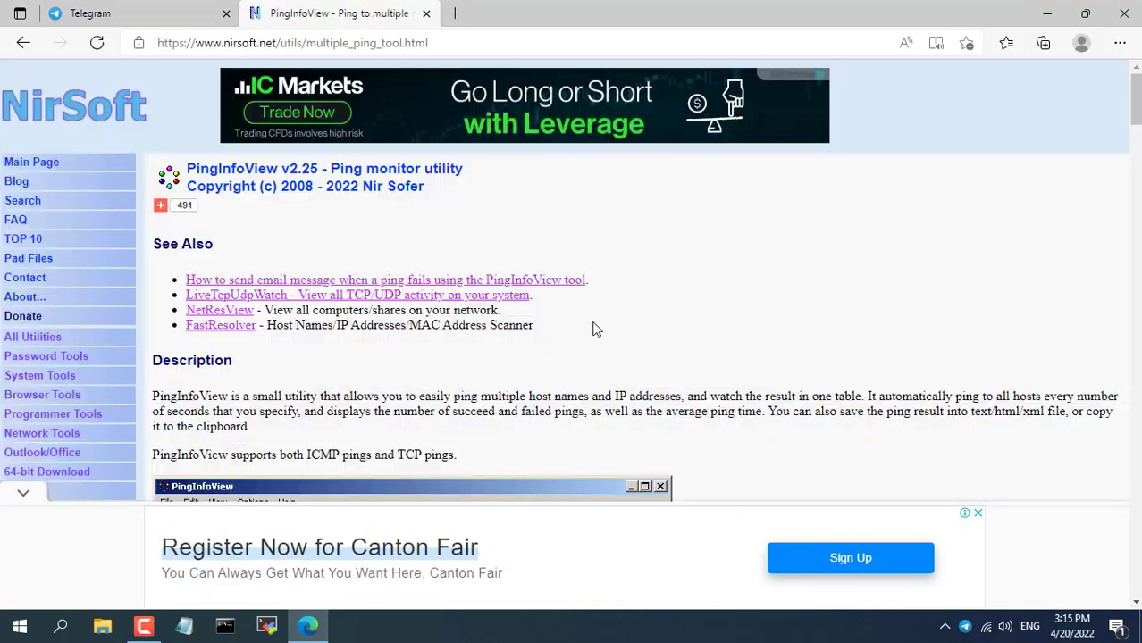
# - Download the PingInfoView zip to the Downloads folder
pyautogui.scroll(-3)
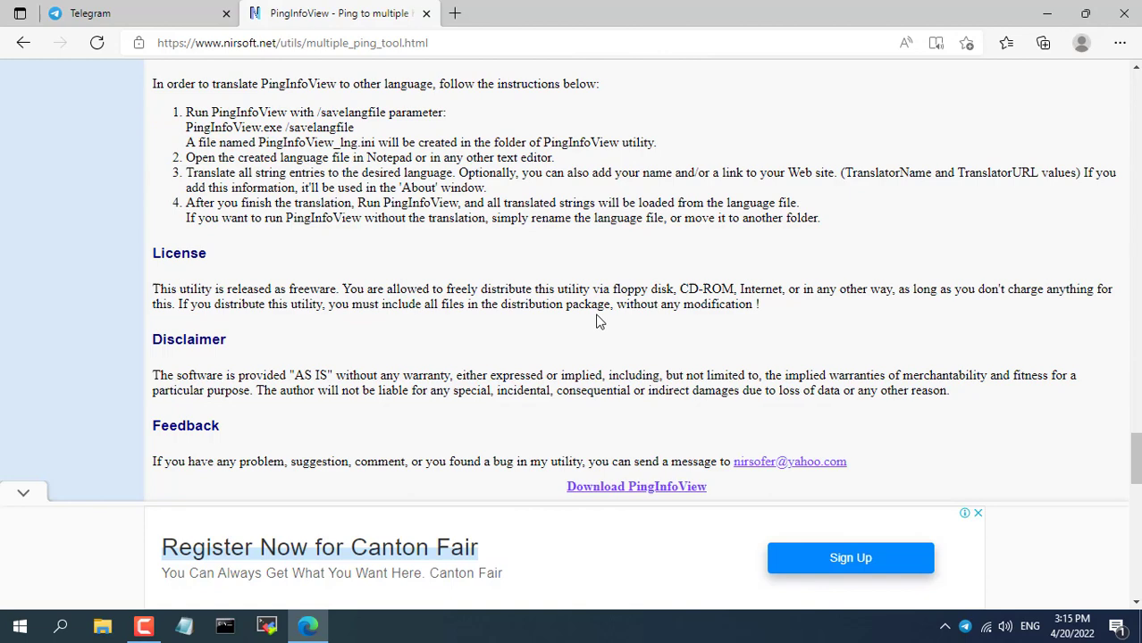
pyautogui.scroll(-3)
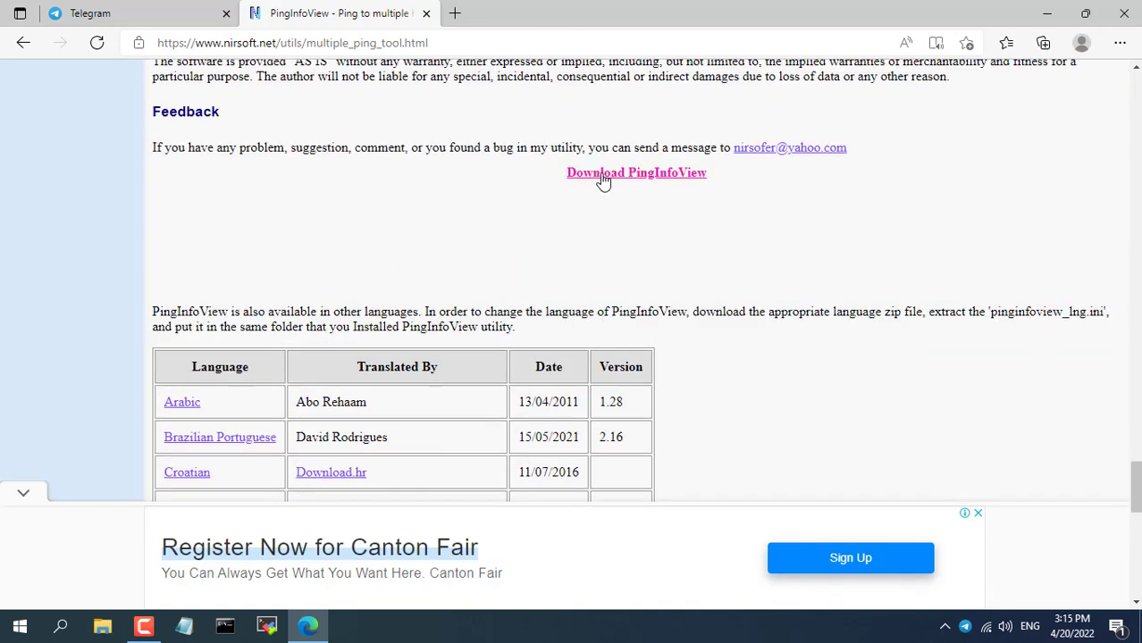
pyautogui.click(636, 171)
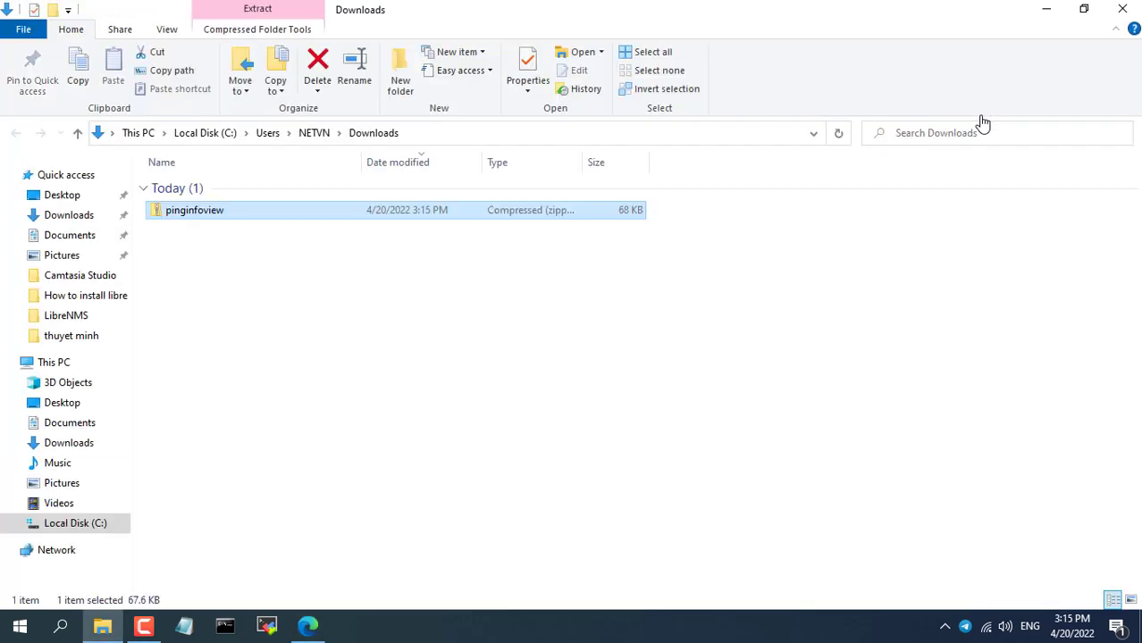
pyautogui.moveTo(206, 222)
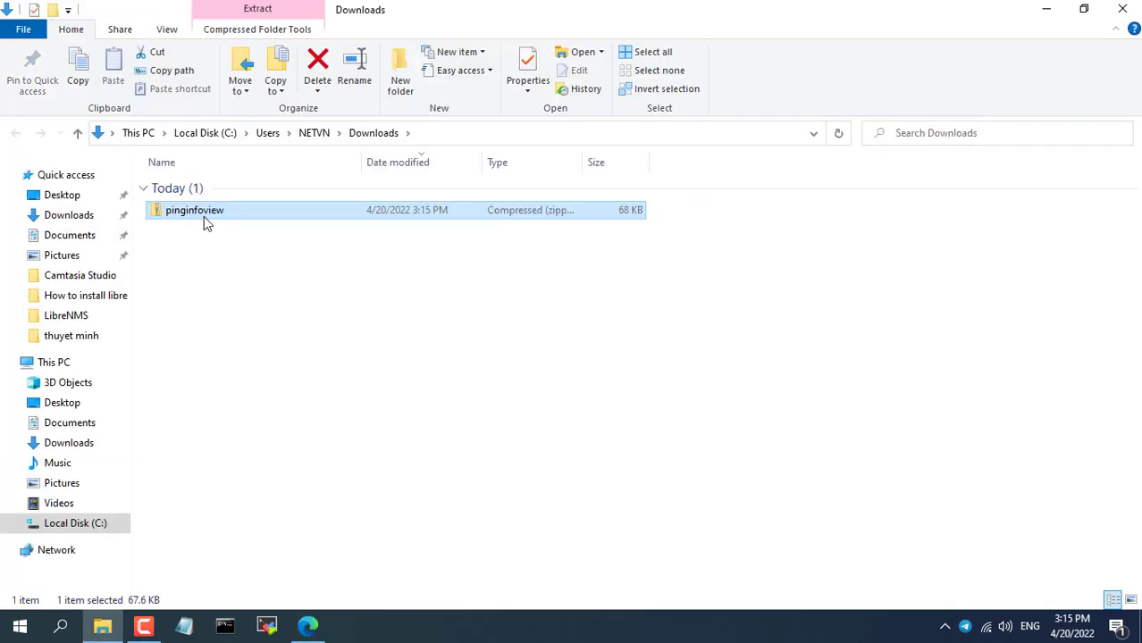
# - Launch PingInfoView.exe from the downloaded zip, accepting the compressed-folder warning
pyautogui.doubleClick(193, 209)
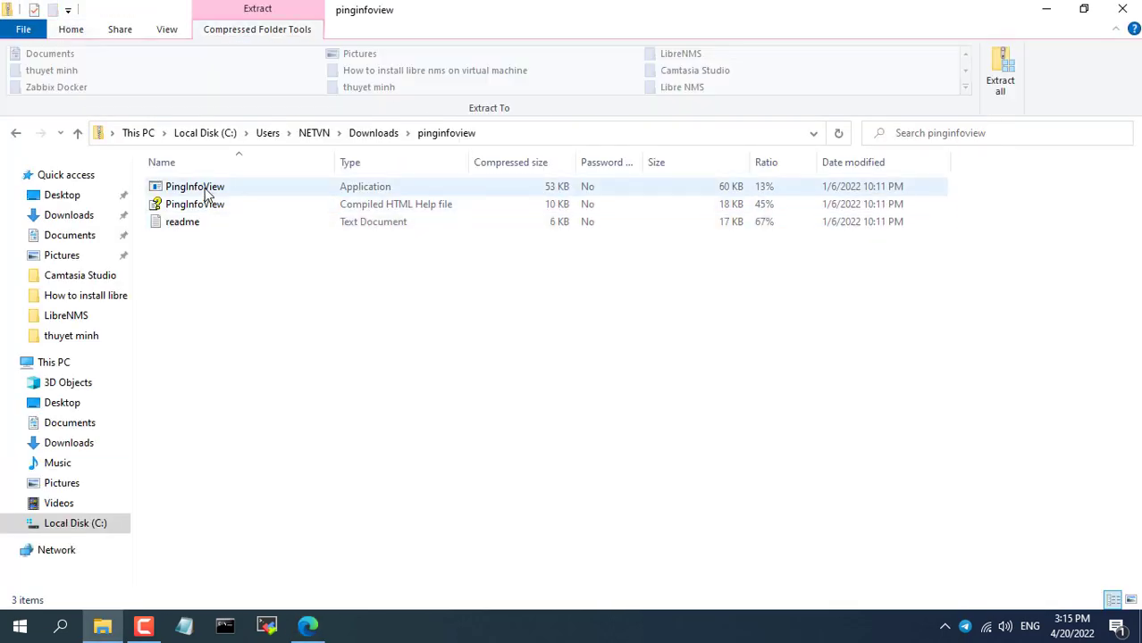
pyautogui.doubleClick(195, 185)
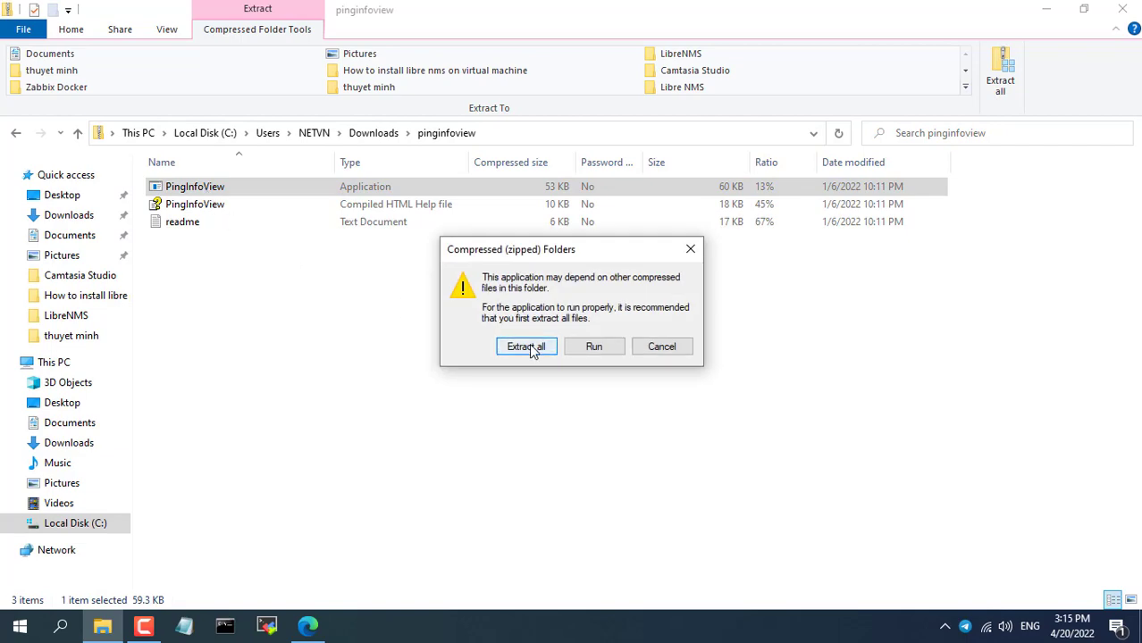
pyautogui.click(525, 347)
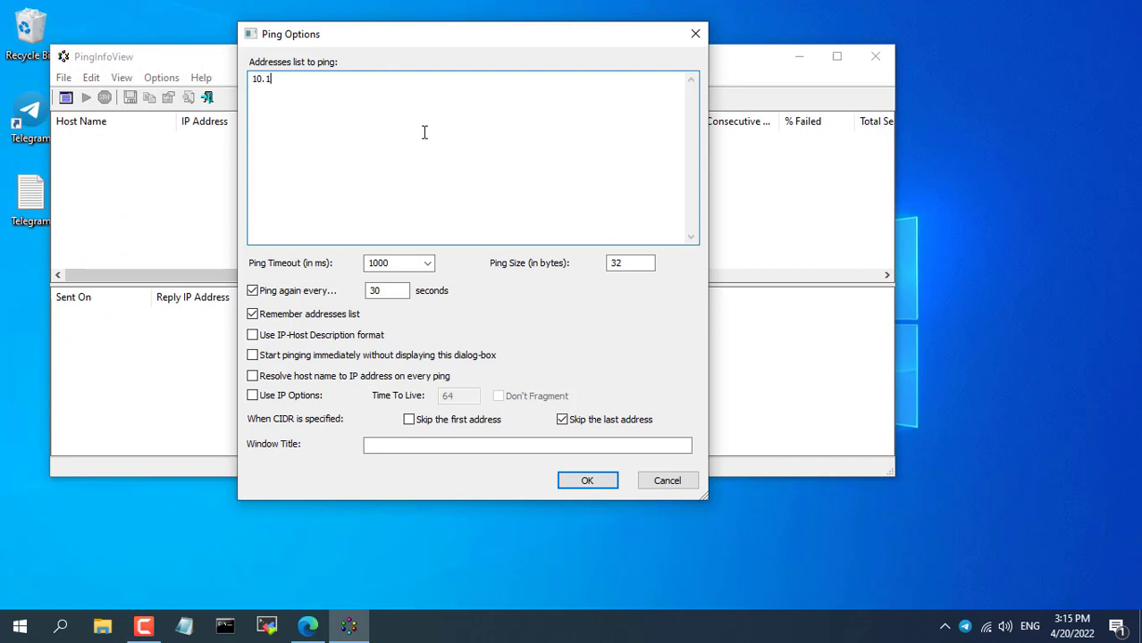
# - Start pinging '10.11.32.38 Server' using IP-Host Description format and select the host entry
pyautogui.write('1.32.38 S')
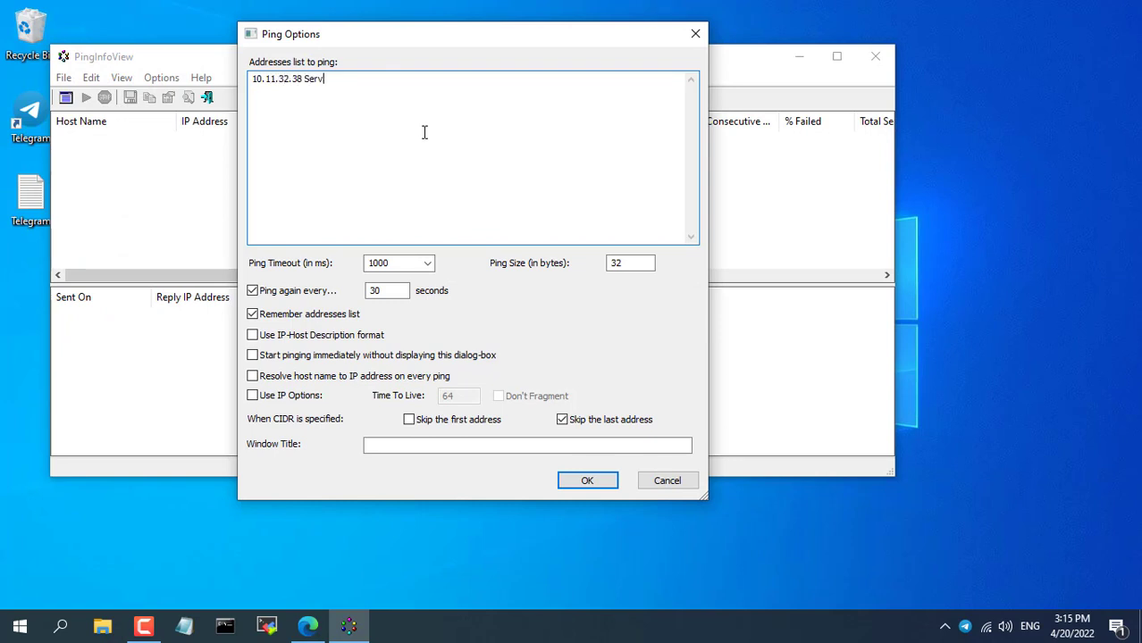
pyautogui.write('er')
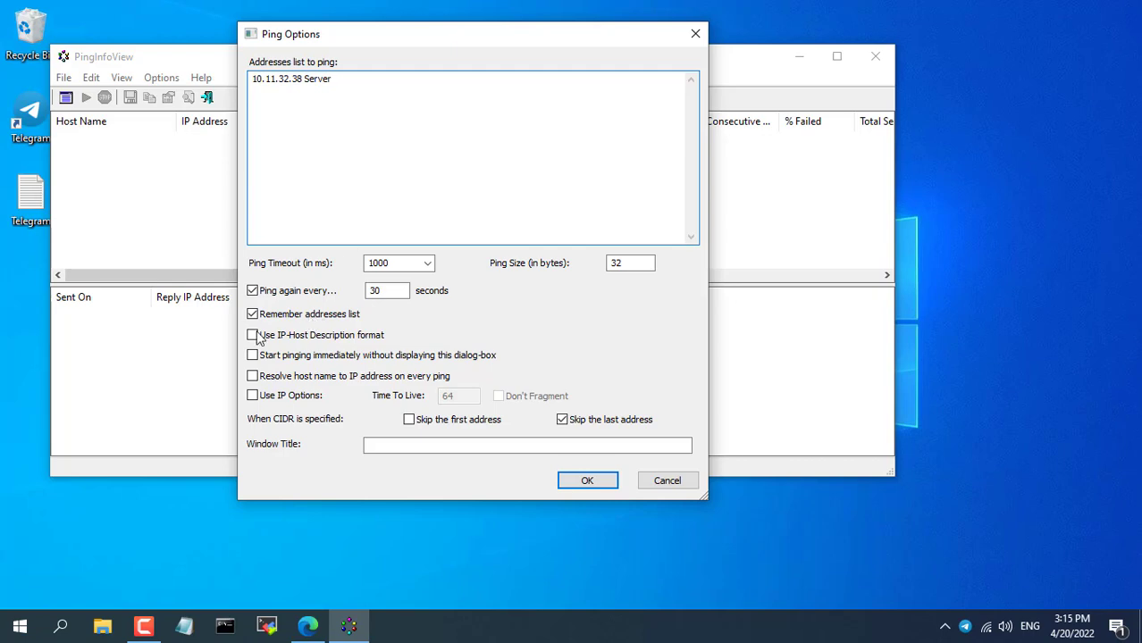
pyautogui.click(254, 335)
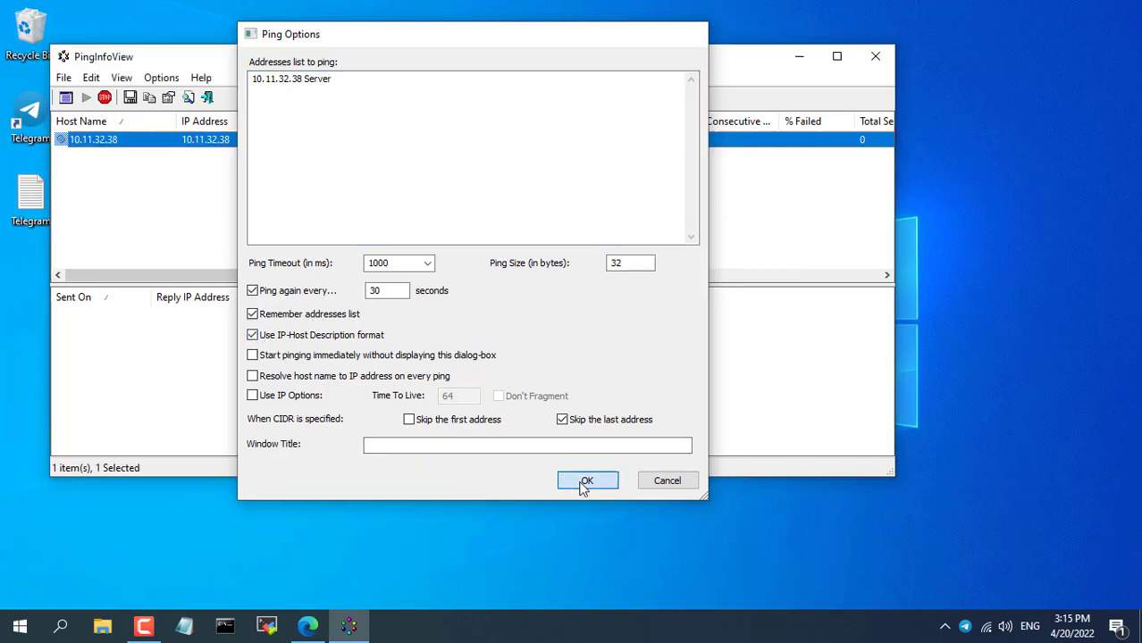
pyautogui.click(586, 481)
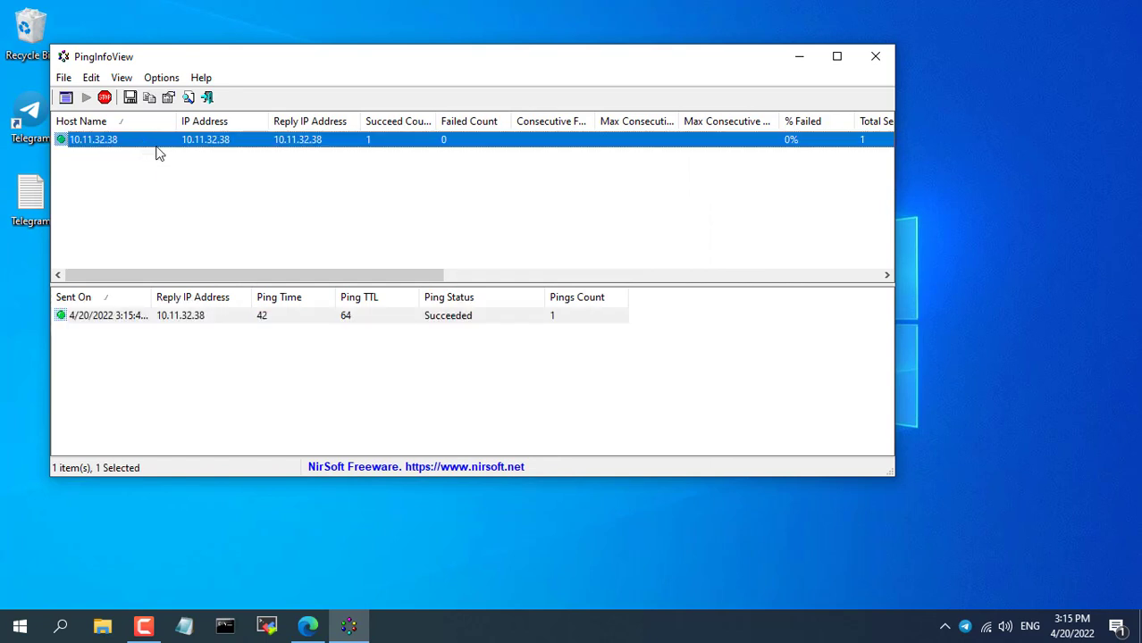
pyautogui.click(161, 77)
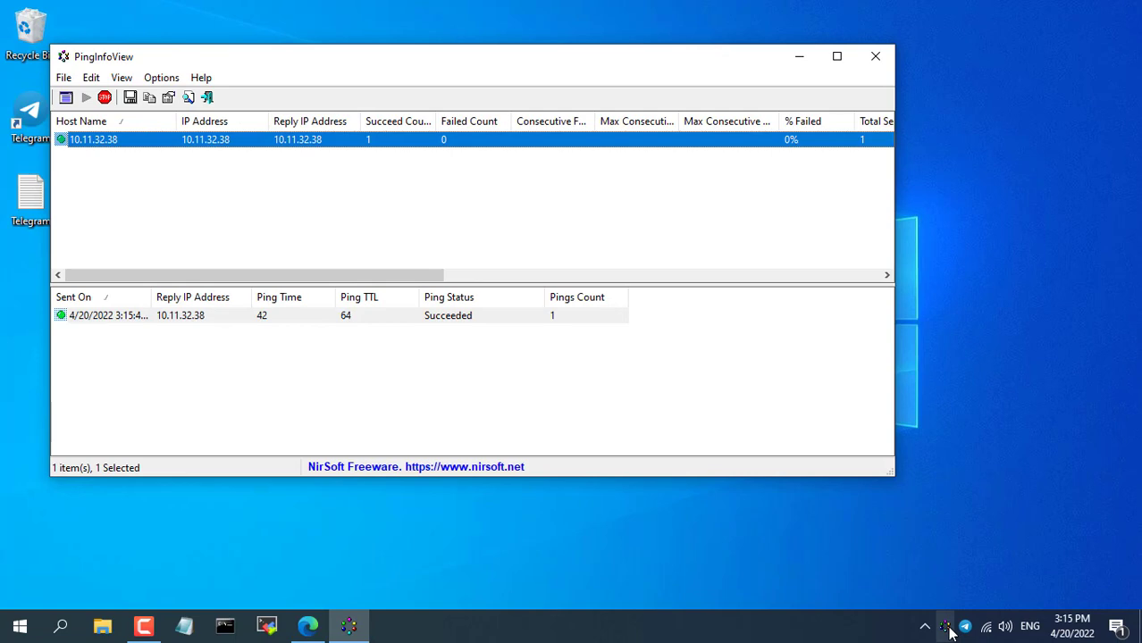
pyautogui.moveTo(874, 56)
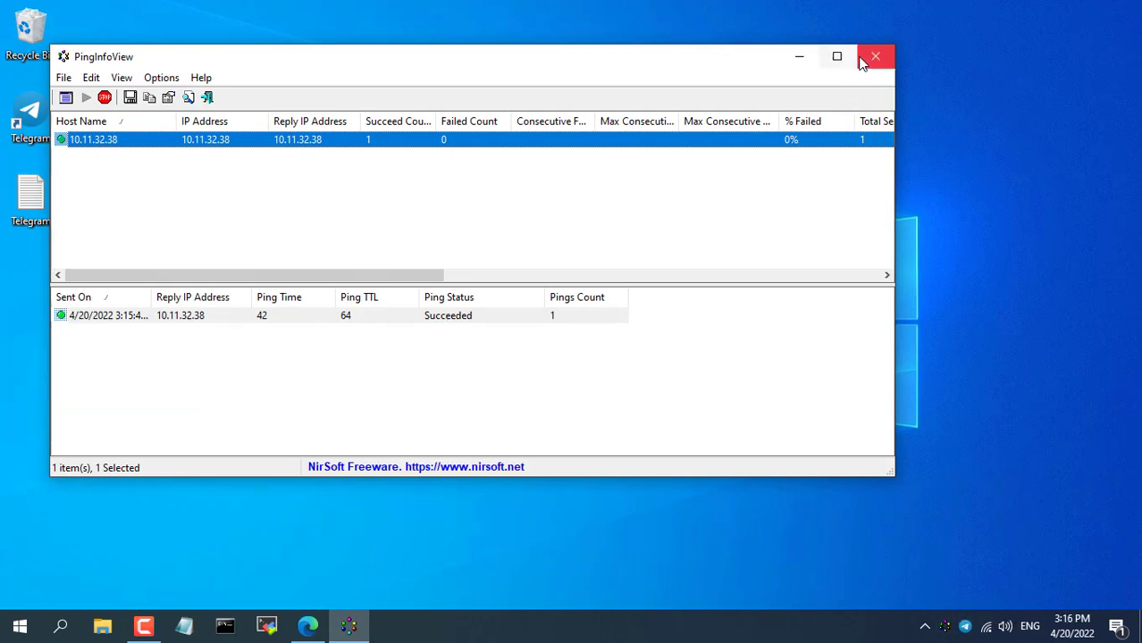
pyautogui.click(874, 55)
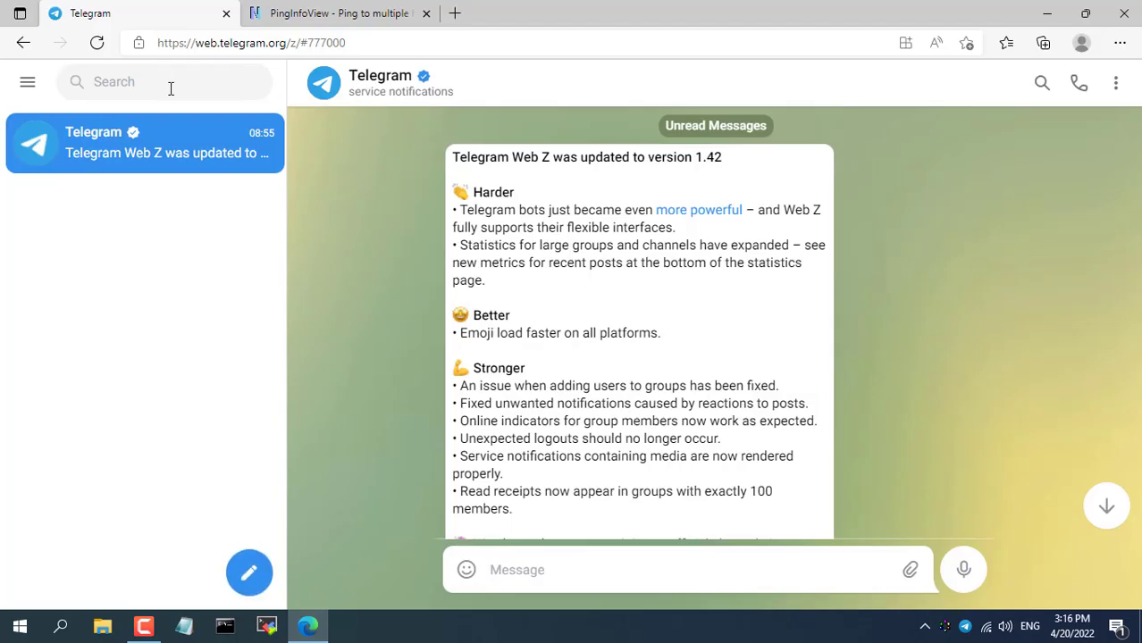
pyautogui.write('@')
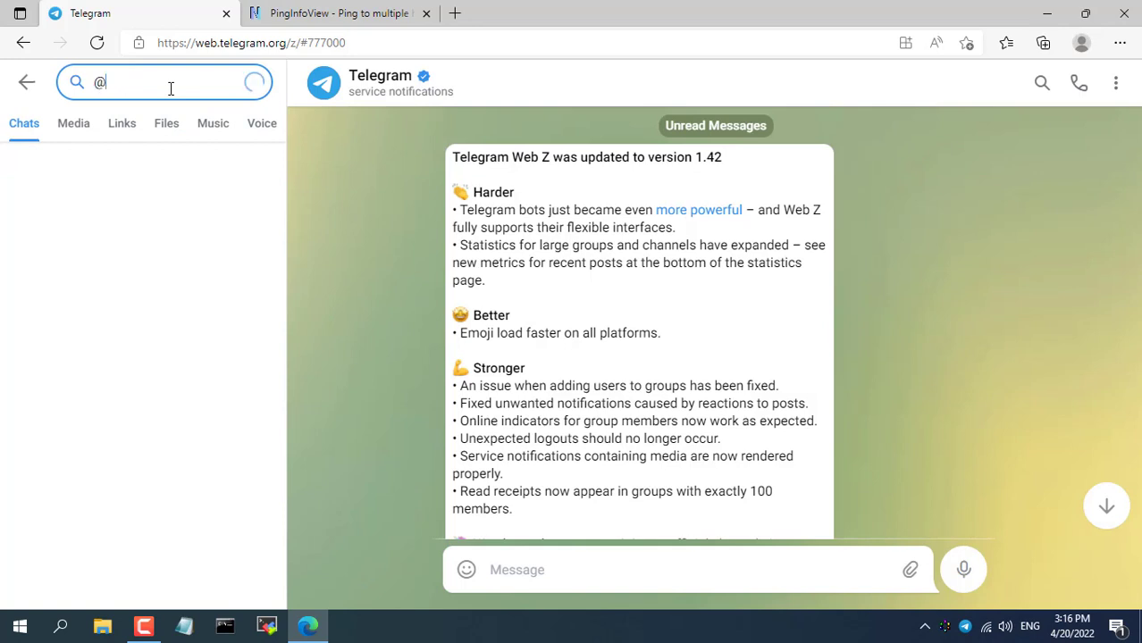
pyautogui.write('botf')
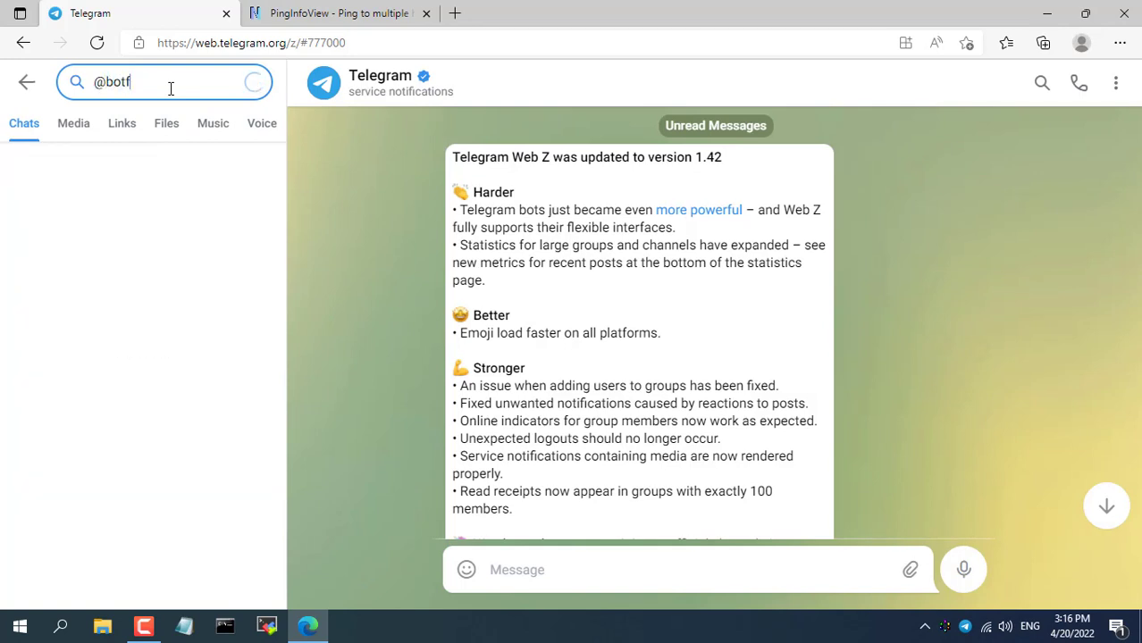
pyautogui.write('ather')
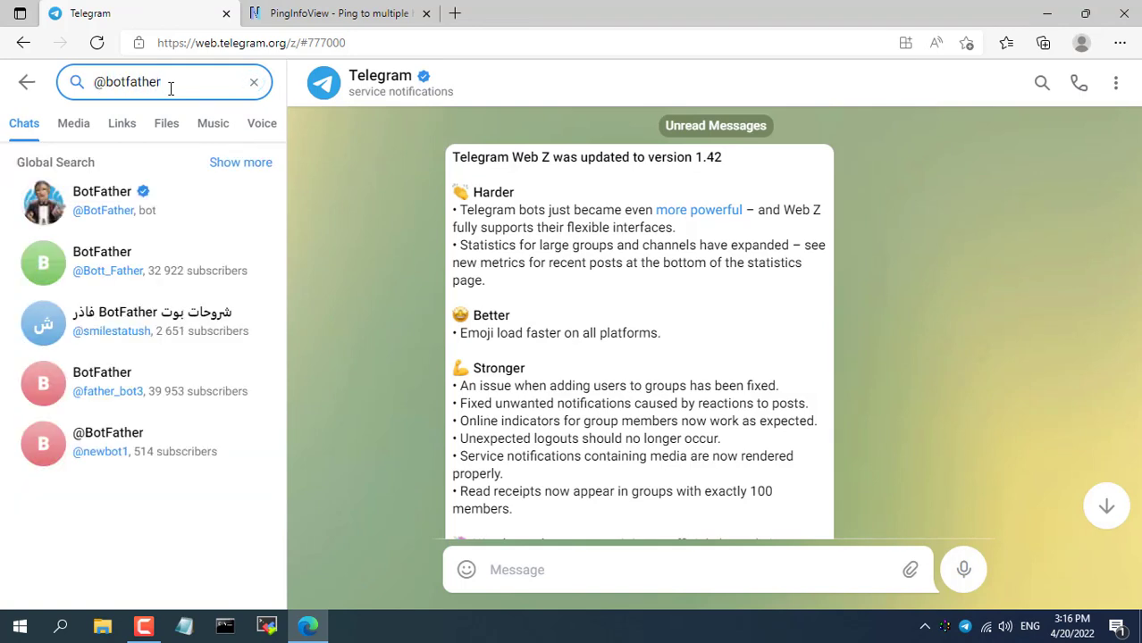
pyautogui.click(102, 200)
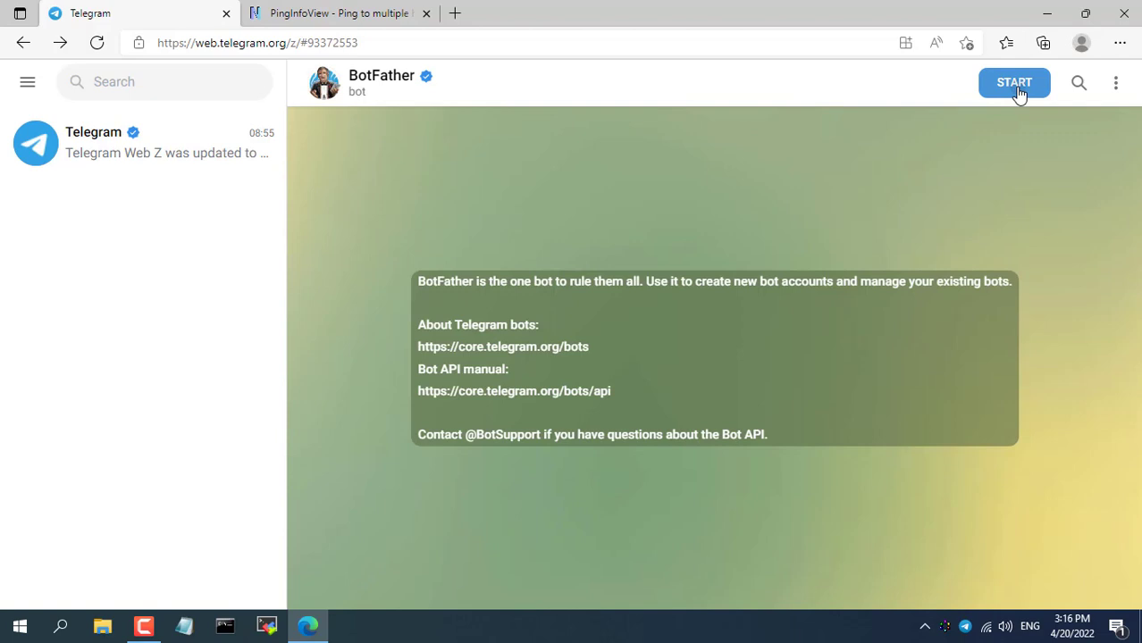
# - Create bot 'pinginfoview' via /newbot and select its username pinginfoviewnetvn_bot to copy
pyautogui.click(1015, 82)
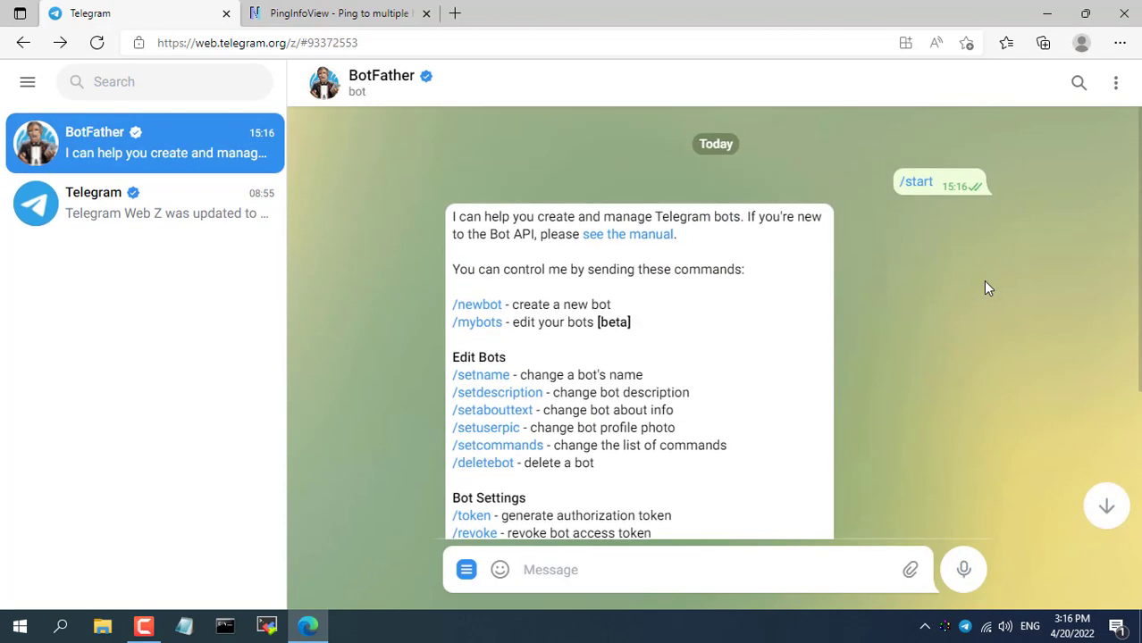
pyautogui.moveTo(477, 311)
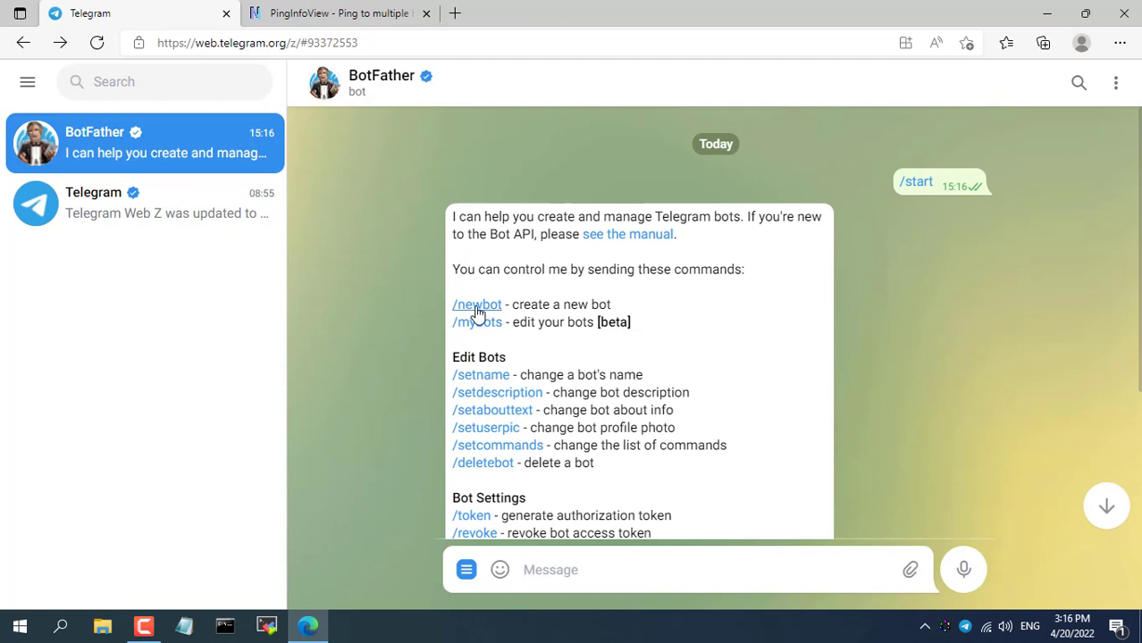
pyautogui.click(477, 303)
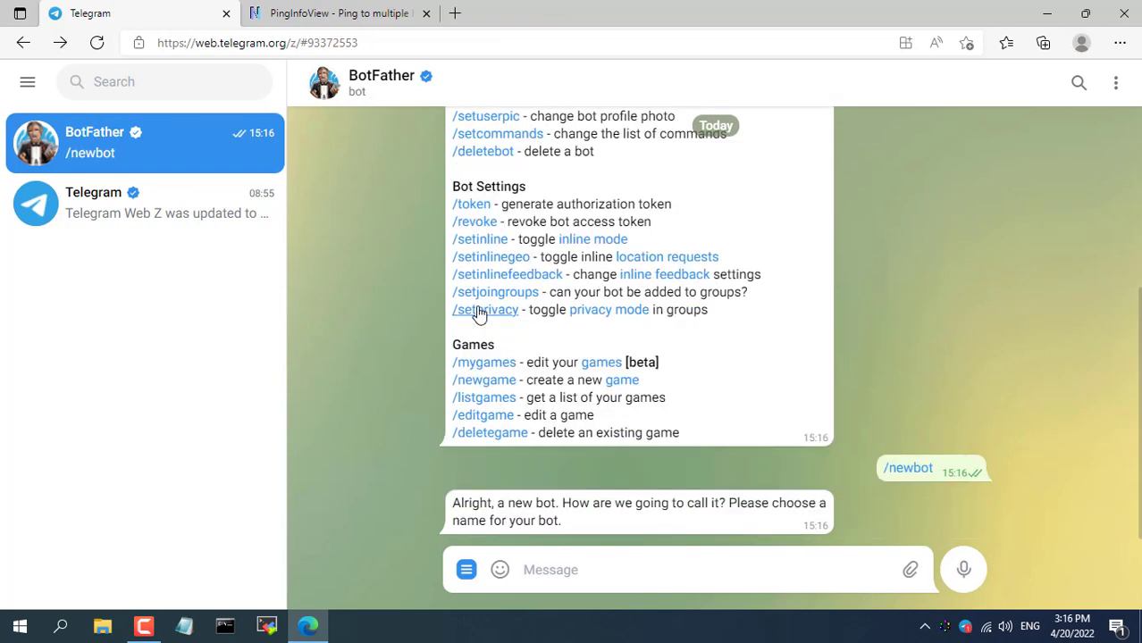
pyautogui.write('pinginfoview')
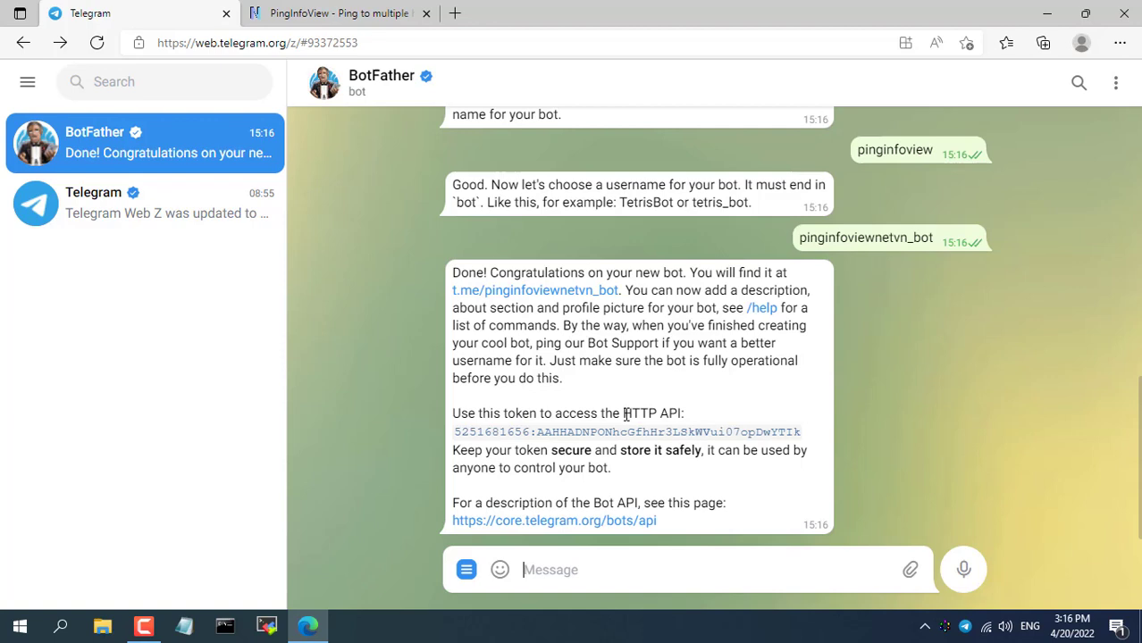
pyautogui.moveTo(798, 440)
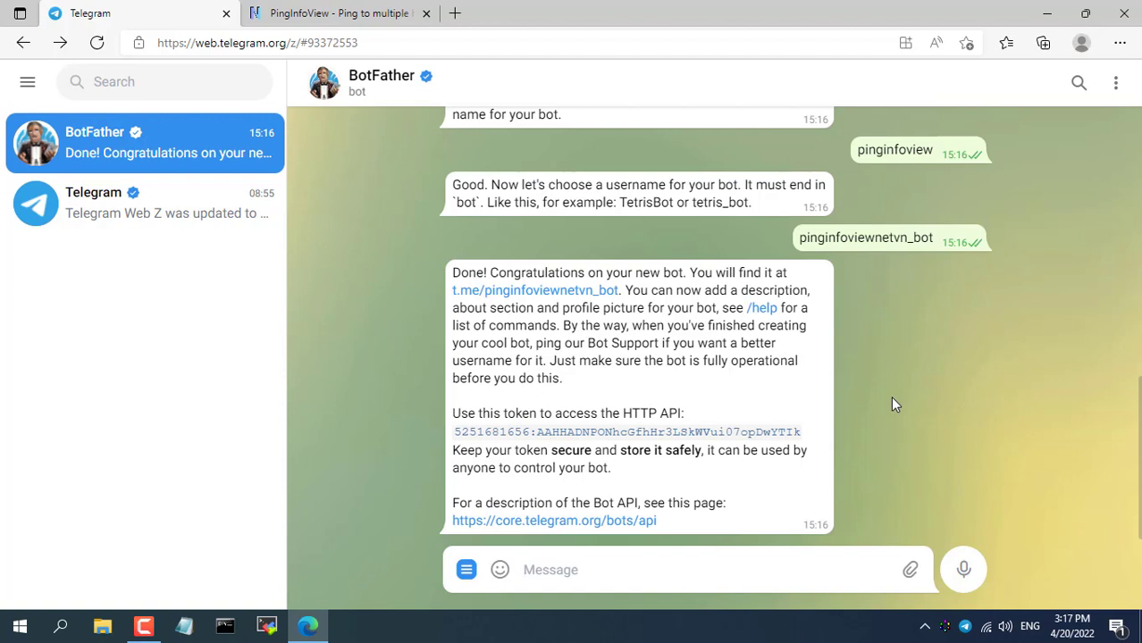
pyautogui.doubleClick(865, 236)
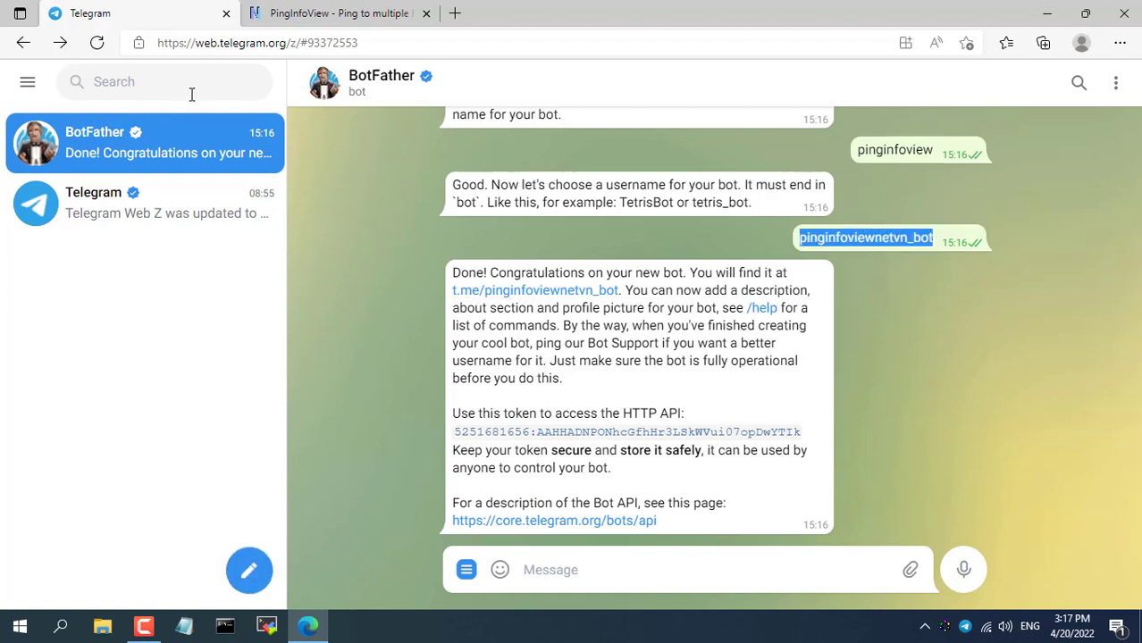
# - Find pinginfoviewnetvn_bot, start the bot chat and send it 'hi'
pyautogui.write('pinginfoviewnetvn_bot')
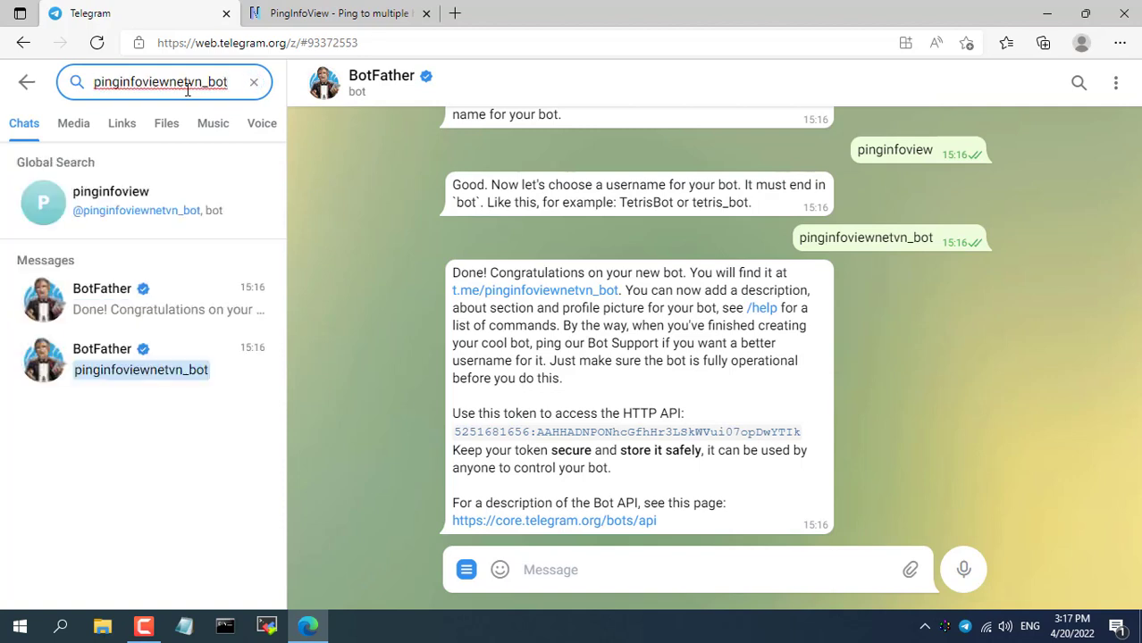
pyautogui.click(111, 200)
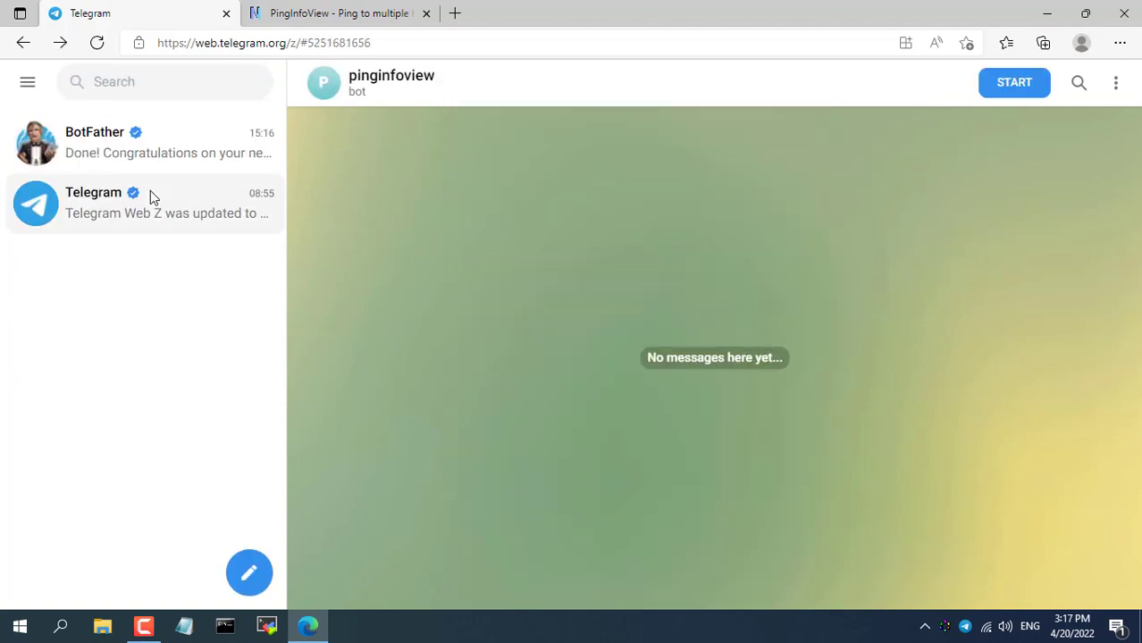
pyautogui.click(1015, 83)
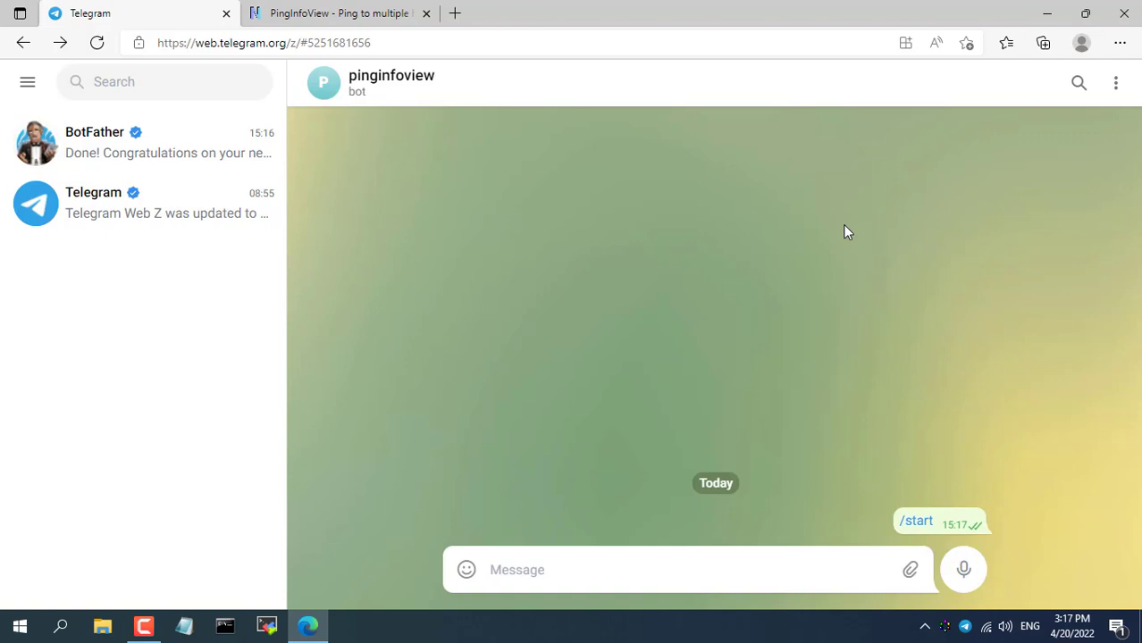
pyautogui.write('hi')
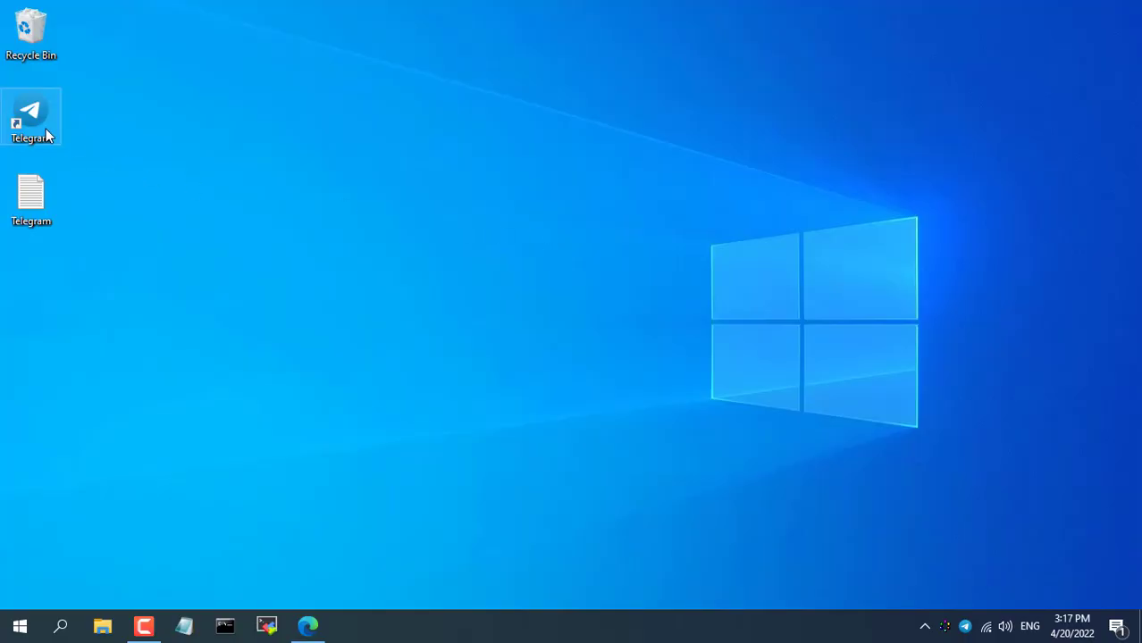
# - Create the group pinginfoview with the pinginfoviewnetvn bot and the contact found by 'joh'
pyautogui.doubleClick(30, 116)
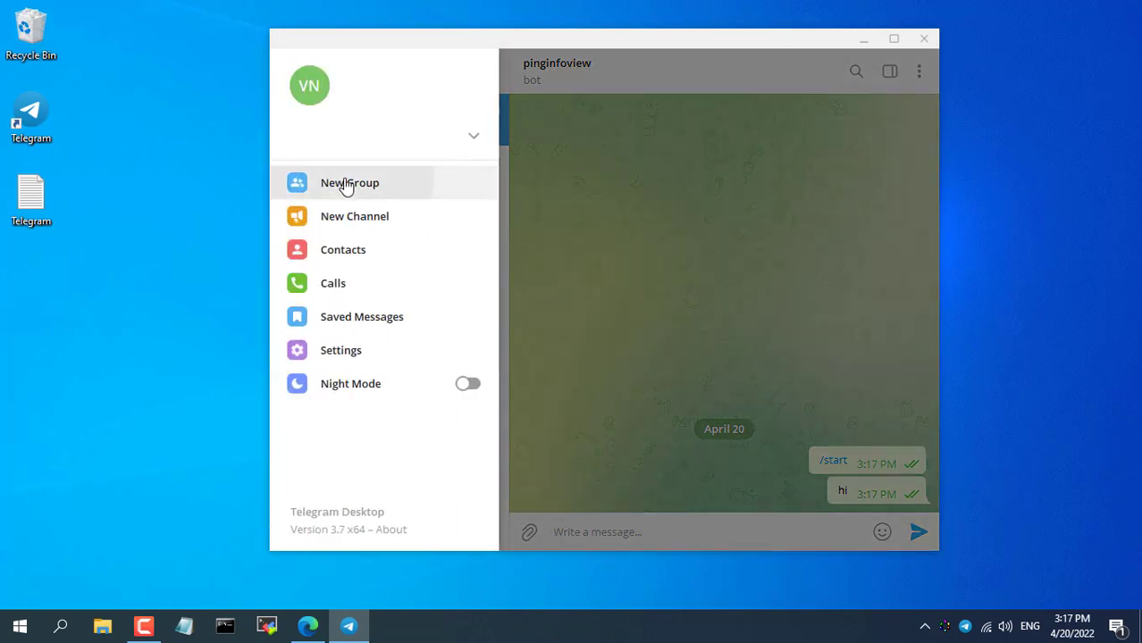
pyautogui.click(349, 182)
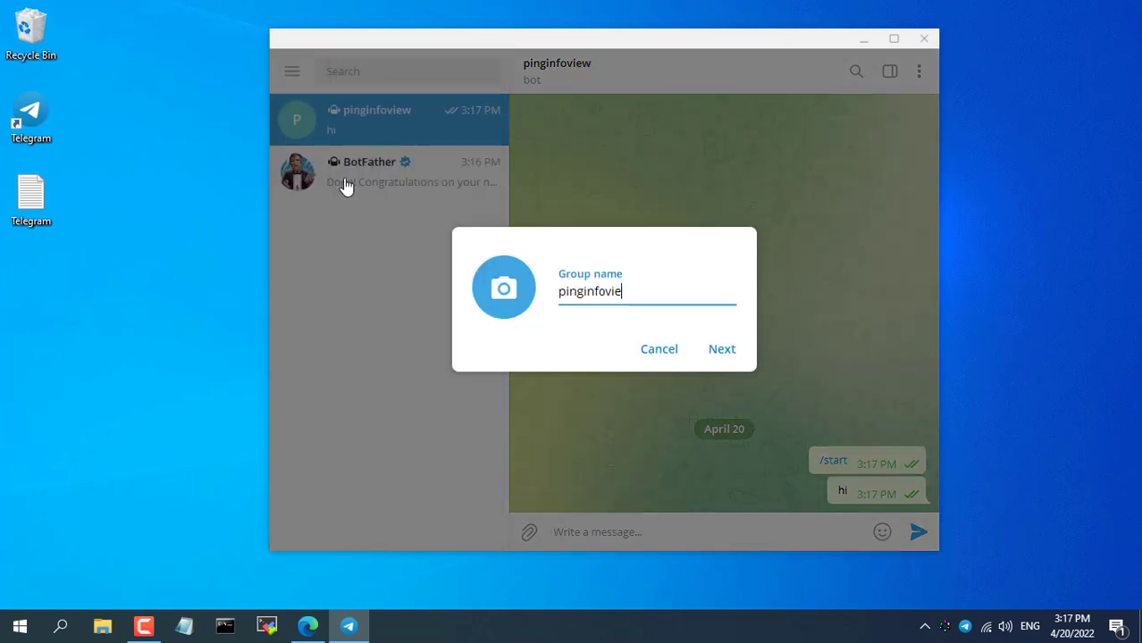
pyautogui.click(722, 348)
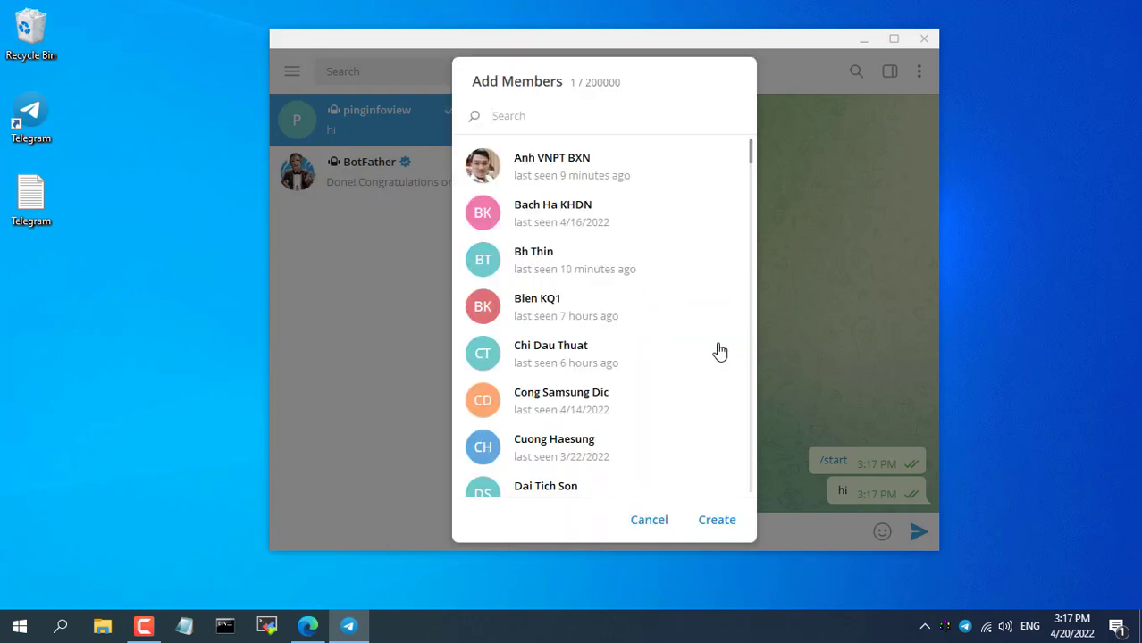
pyautogui.write('pinginfoviewnetvn')
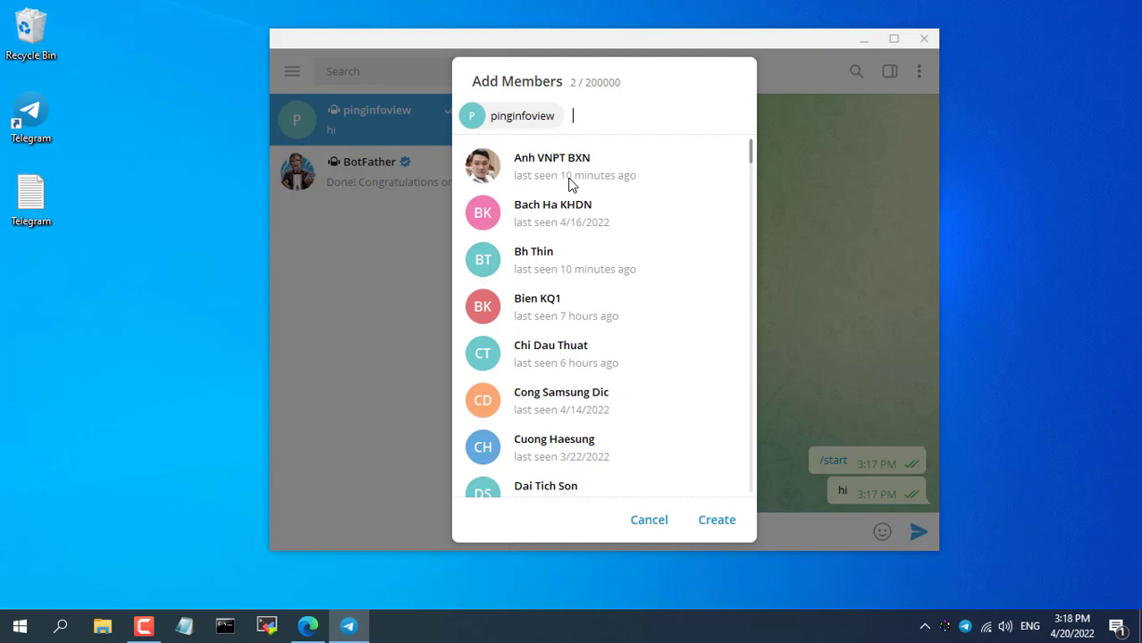
pyautogui.write('joh')
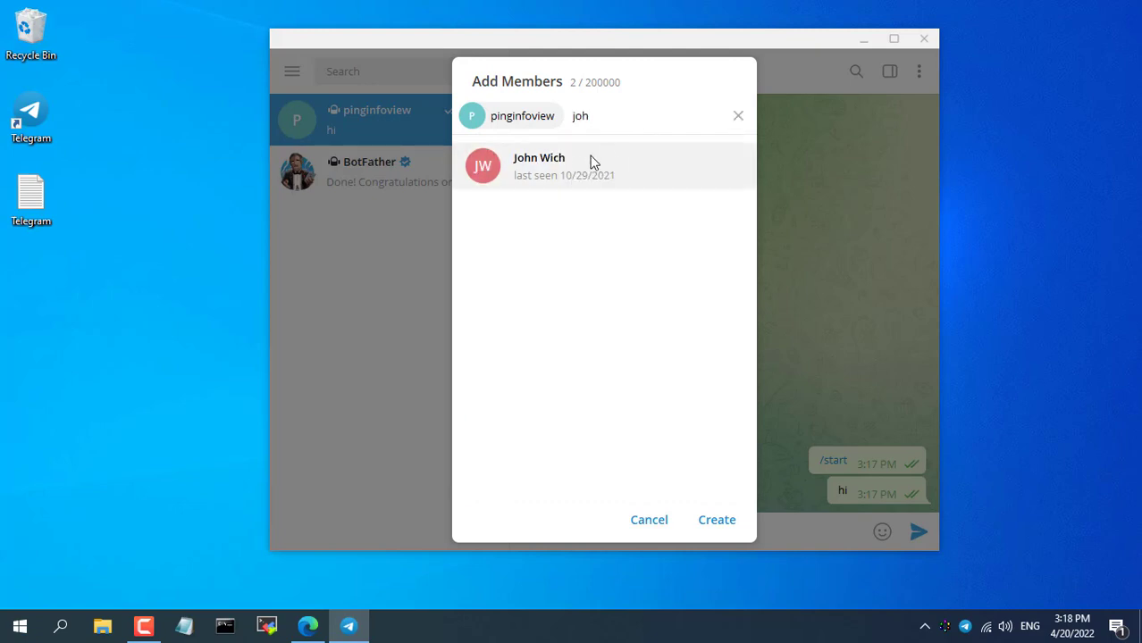
pyautogui.click(540, 165)
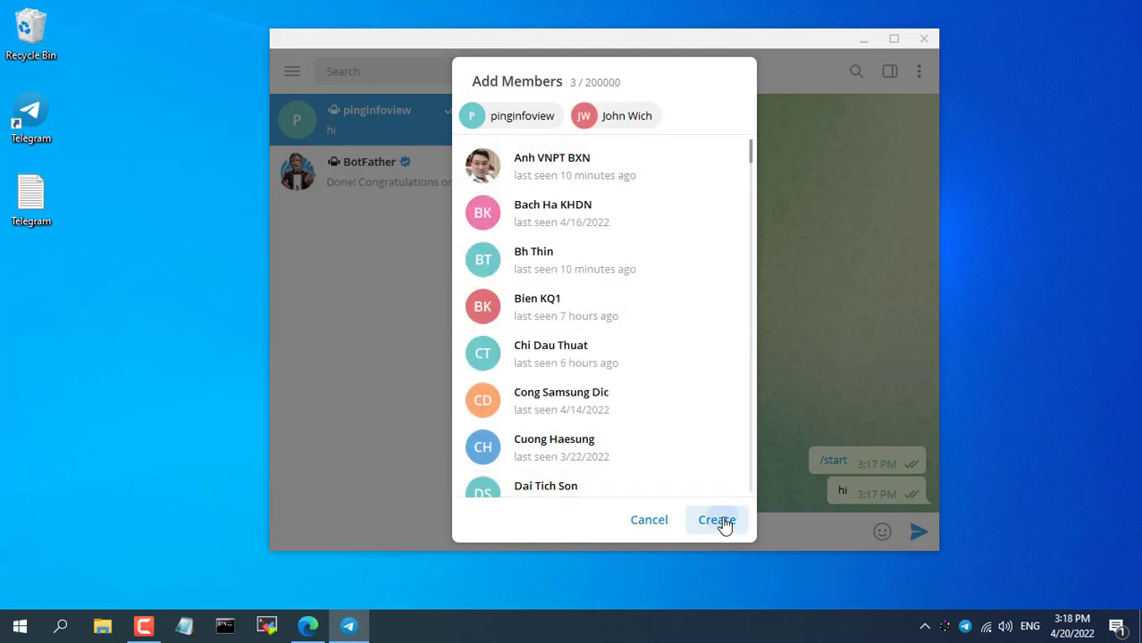
pyautogui.click(717, 520)
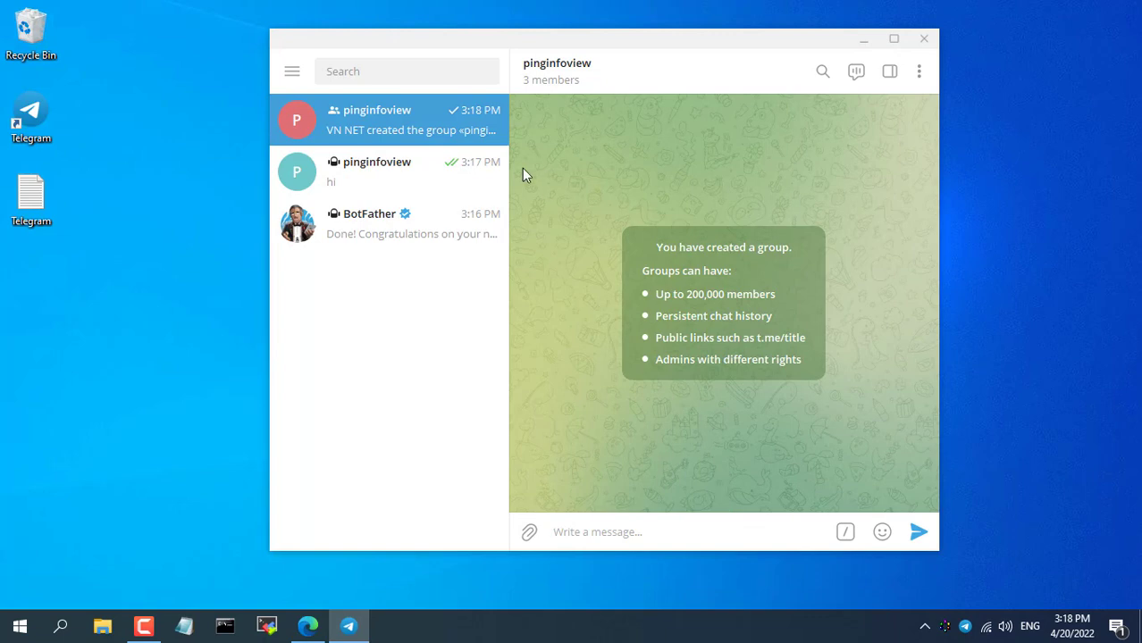
pyautogui.moveTo(863, 40)
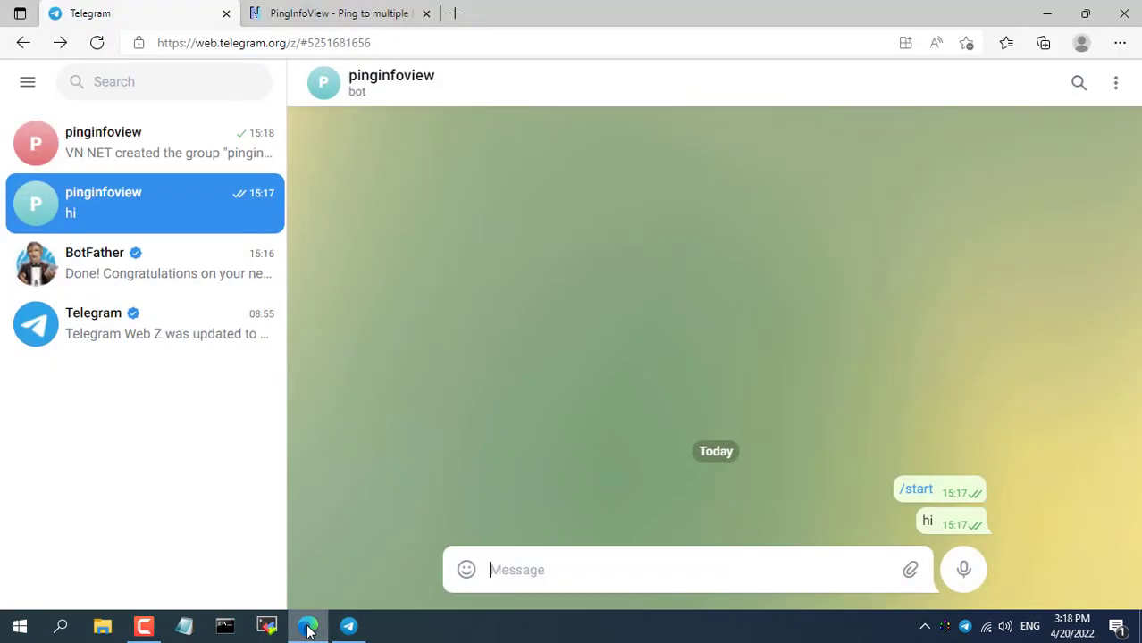
pyautogui.moveTo(184, 159)
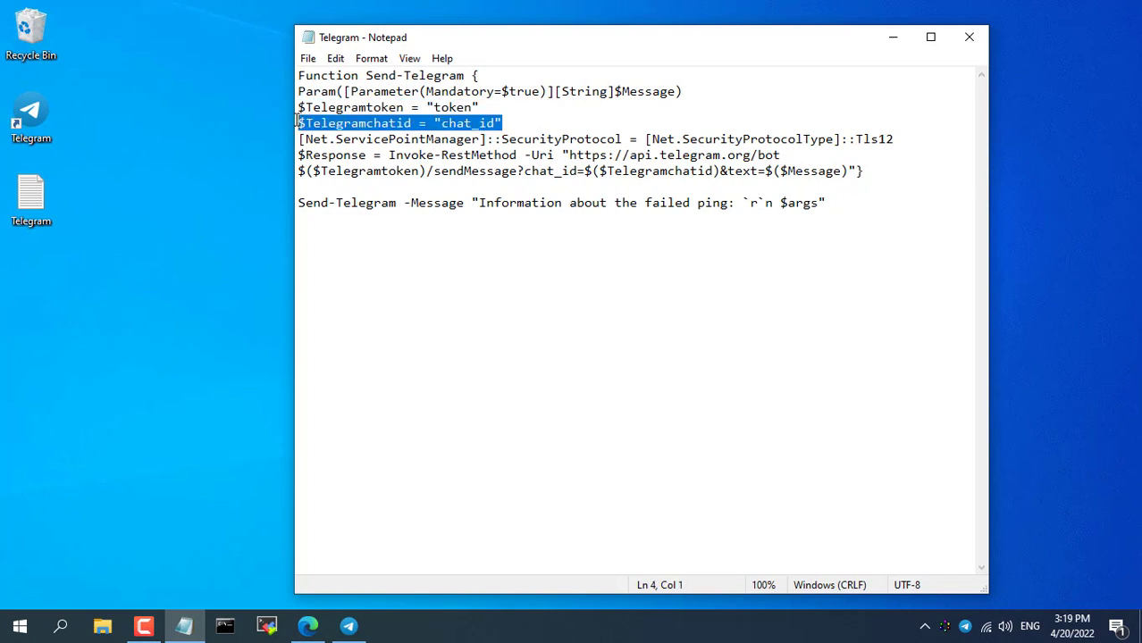
pyautogui.doubleClick(450, 107)
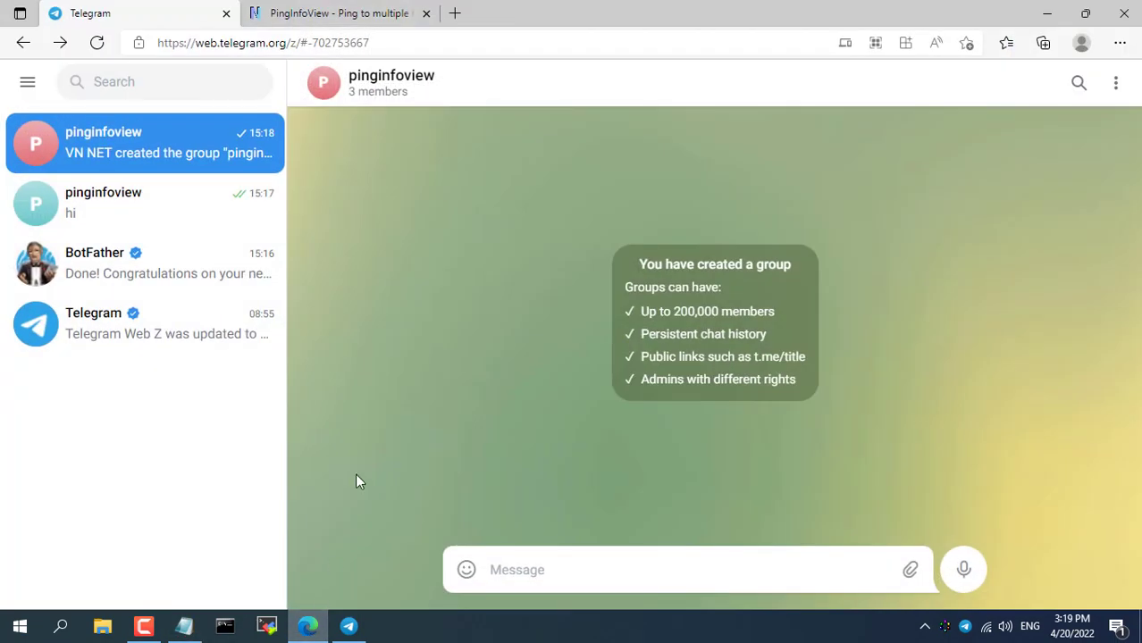
pyautogui.click(143, 263)
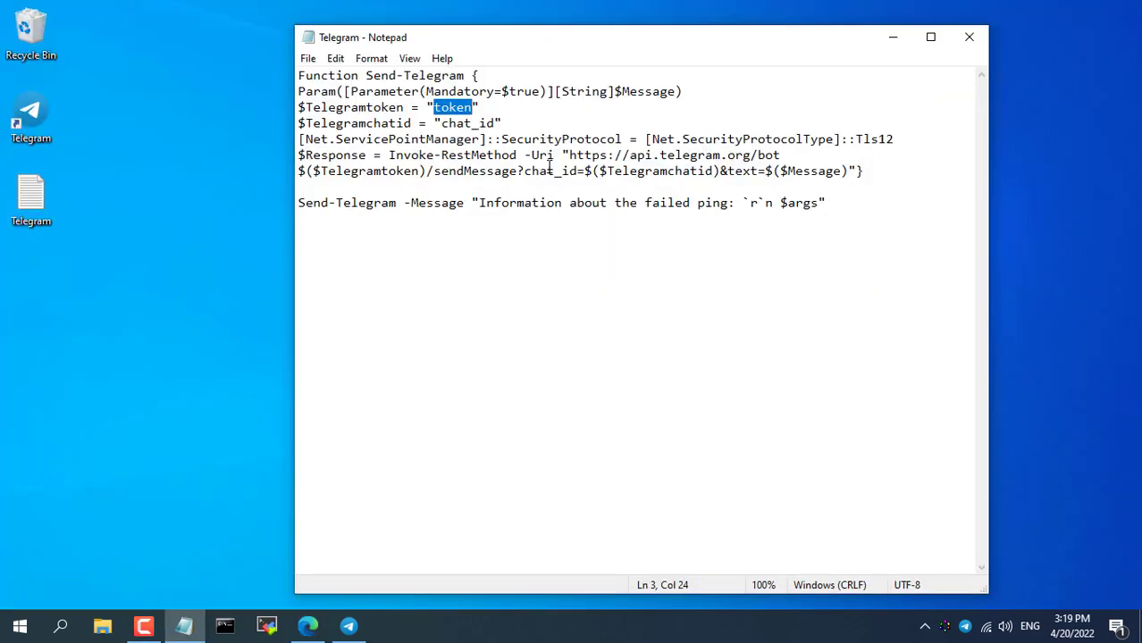
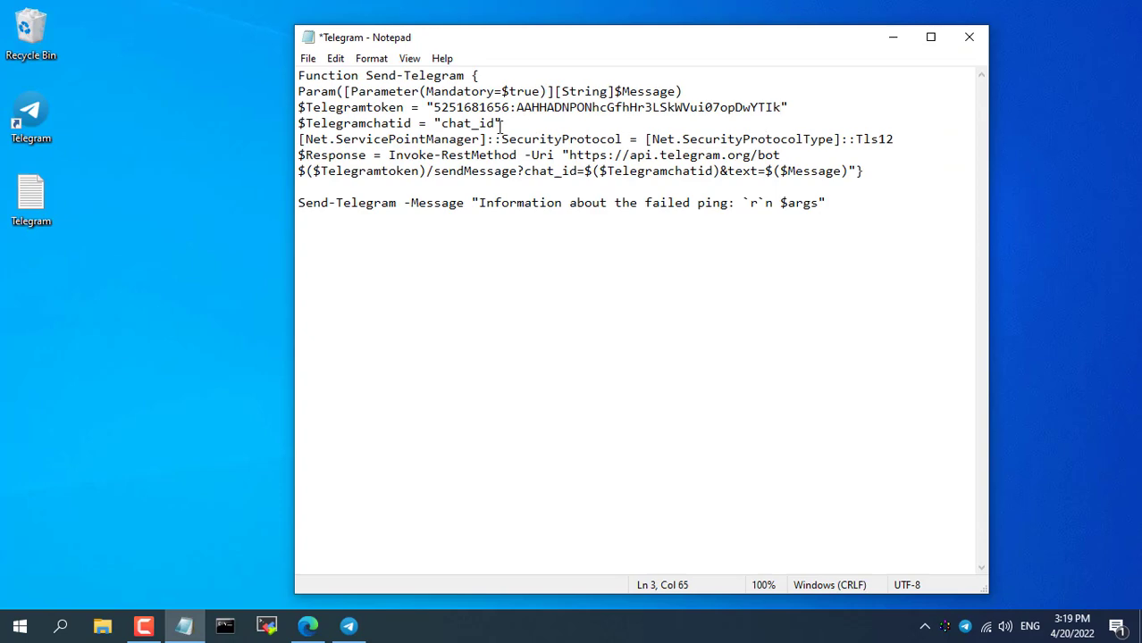
pyautogui.doubleClick(468, 123)
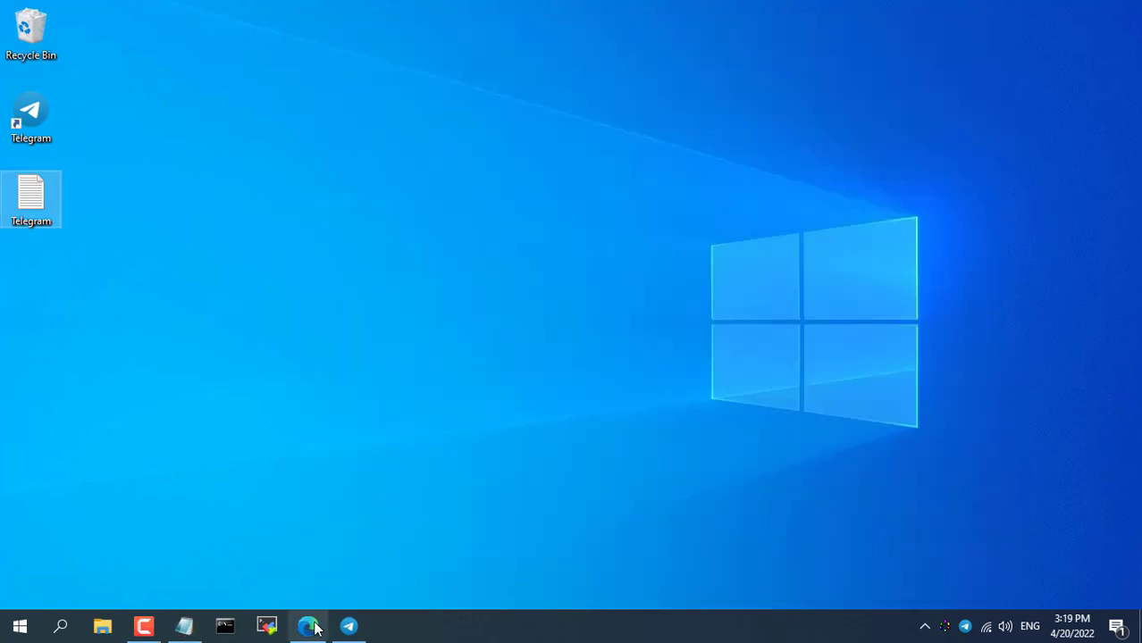
# - Copy the group id from Telegram Web and set chat_id to -702753667 in the script
pyautogui.click(308, 625)
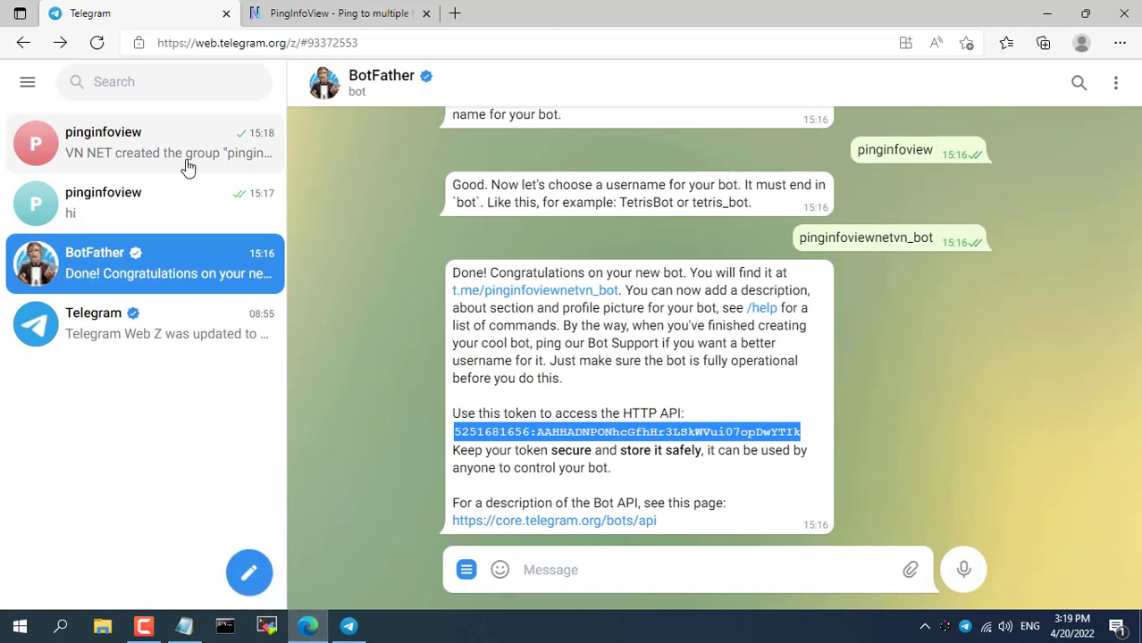
pyautogui.click(143, 143)
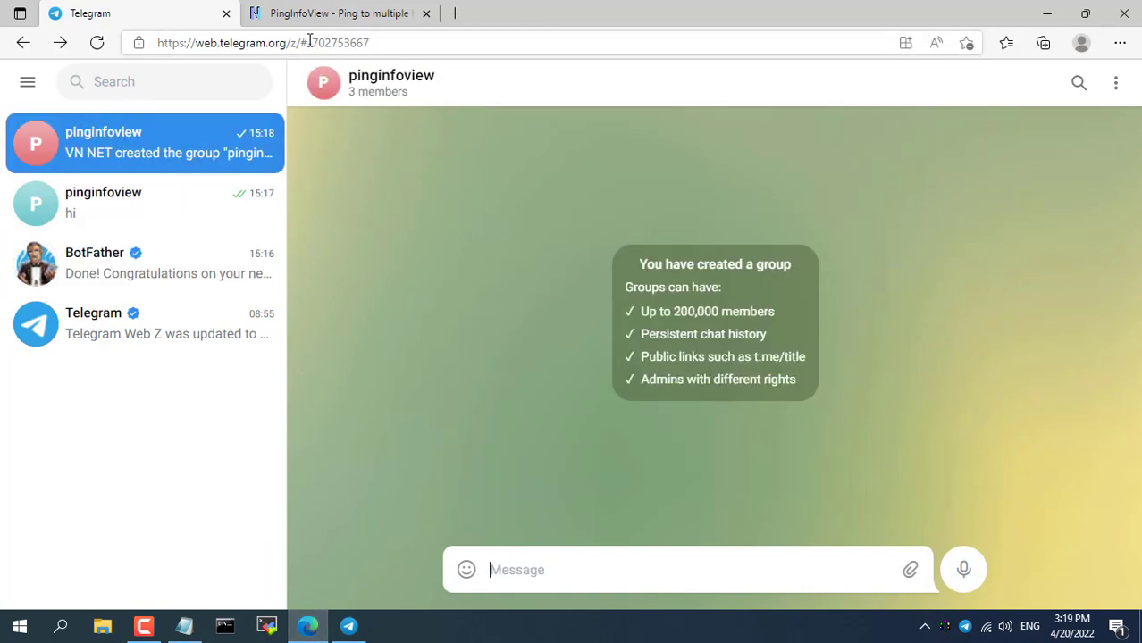
pyautogui.click(184, 625)
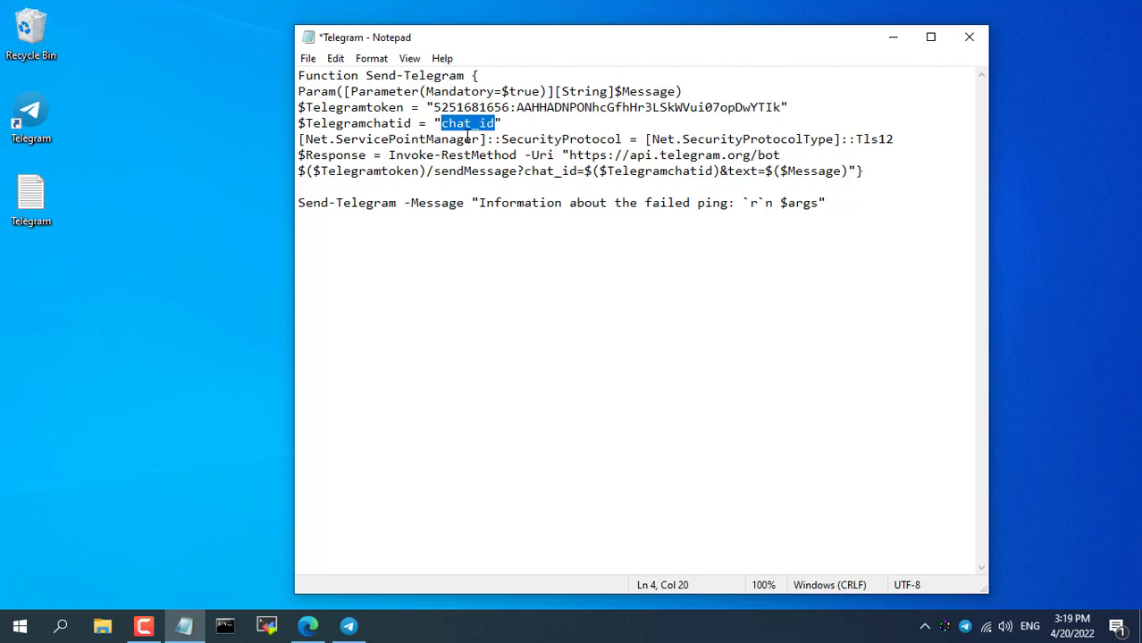
pyautogui.write('-702753667')
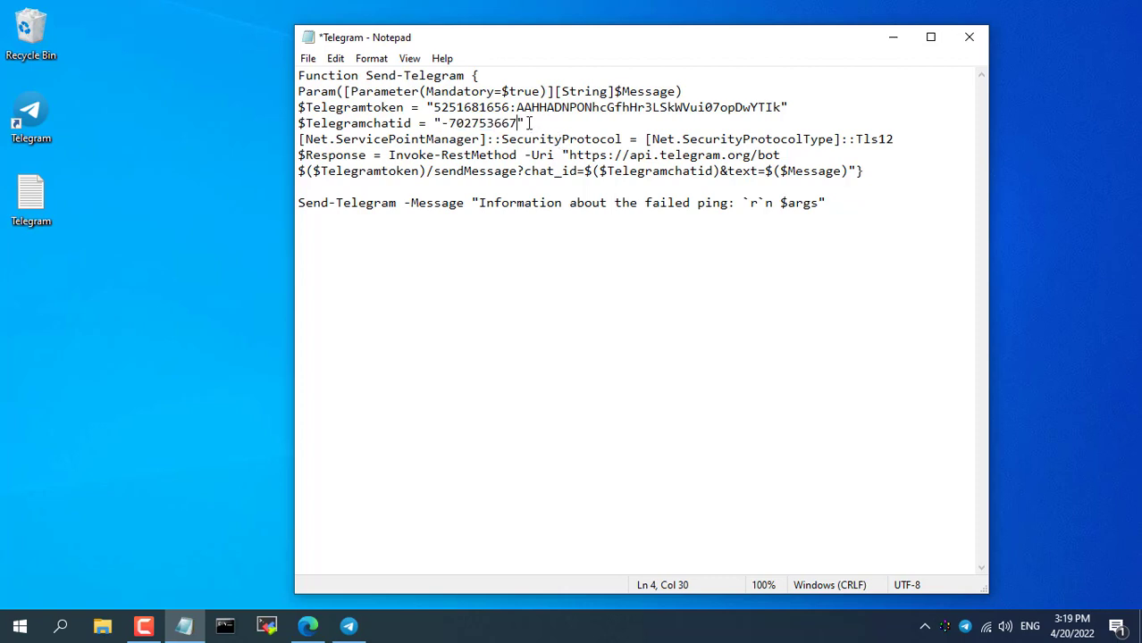
pyautogui.moveTo(431, 107); pyautogui.dragTo(628, 108)
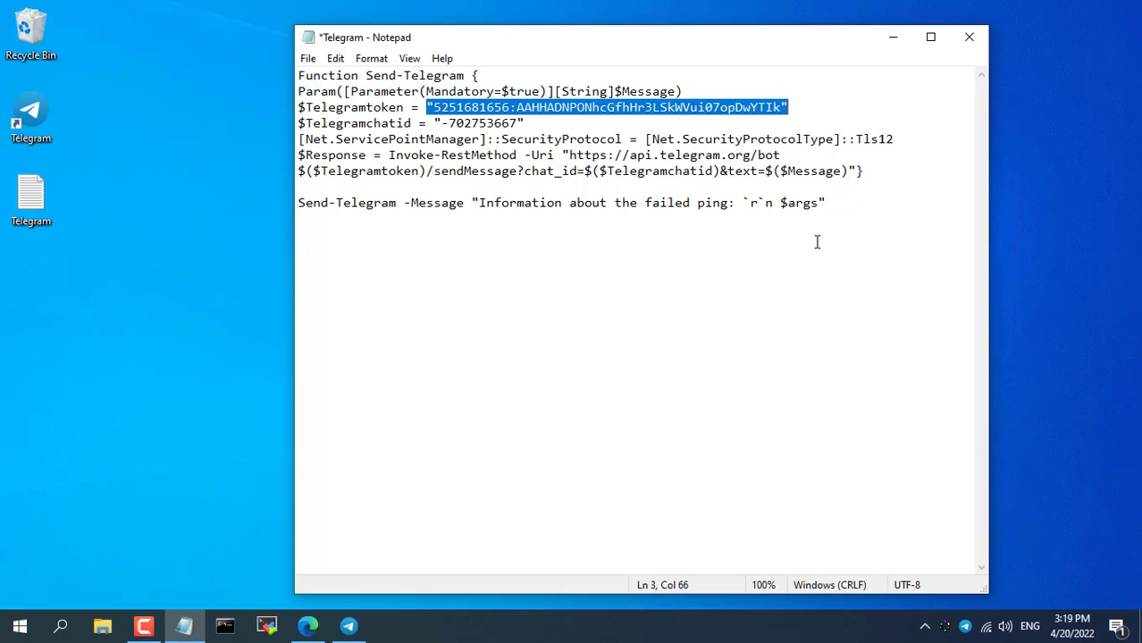
pyautogui.click(307, 57)
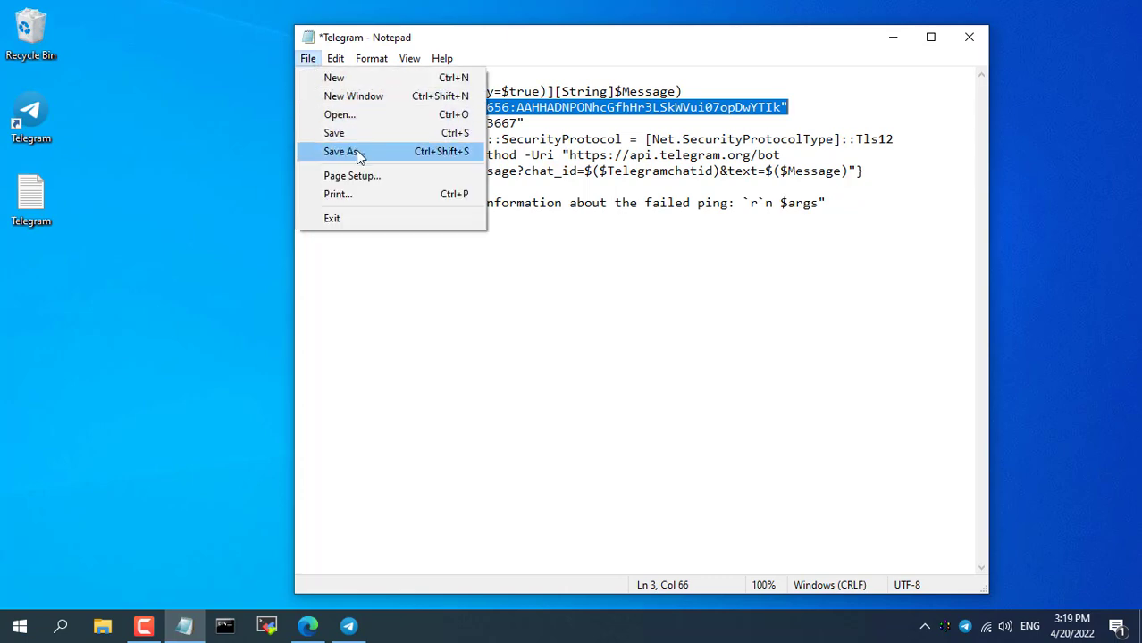
# - Save the script to the Desktop as Telegram.ps1 with Save as type All Files
pyautogui.click(342, 150)
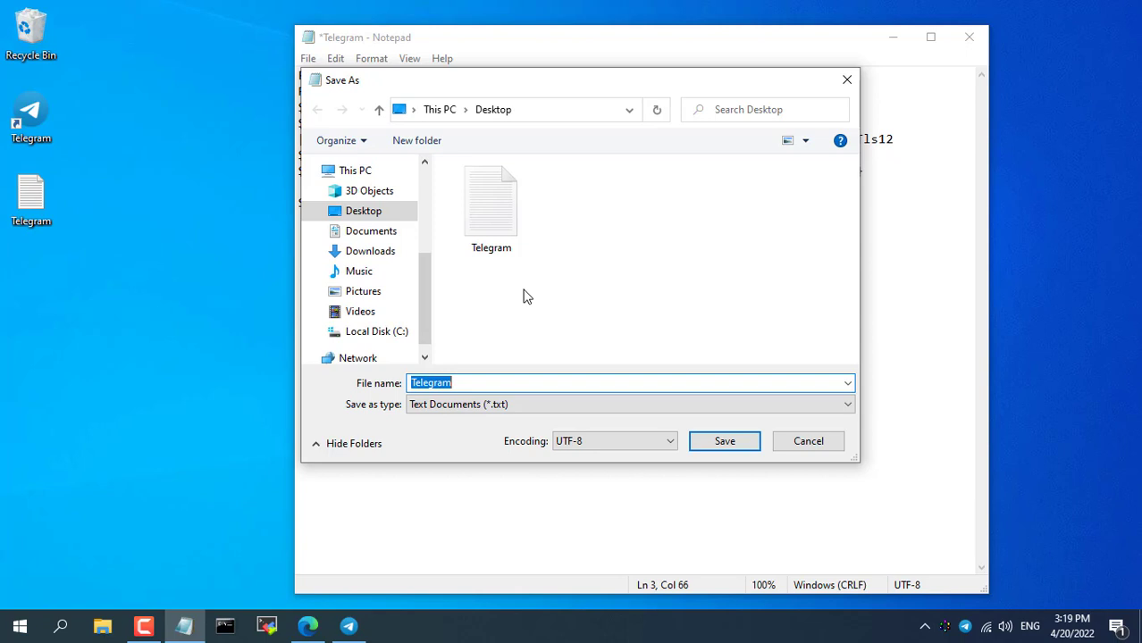
pyautogui.click(628, 404)
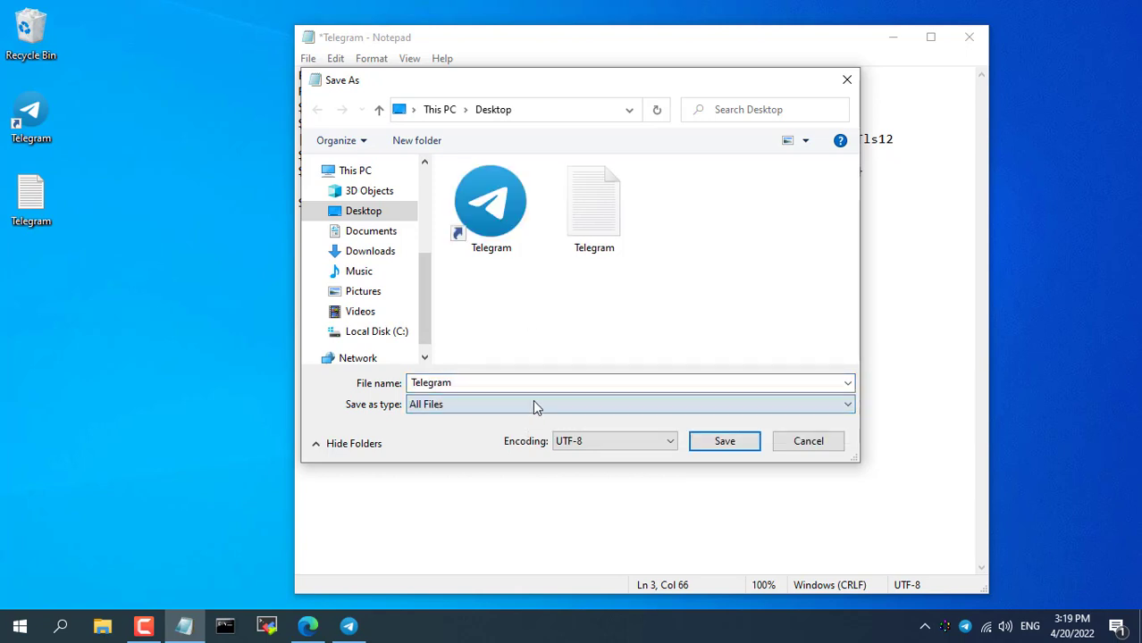
pyautogui.click(550, 383)
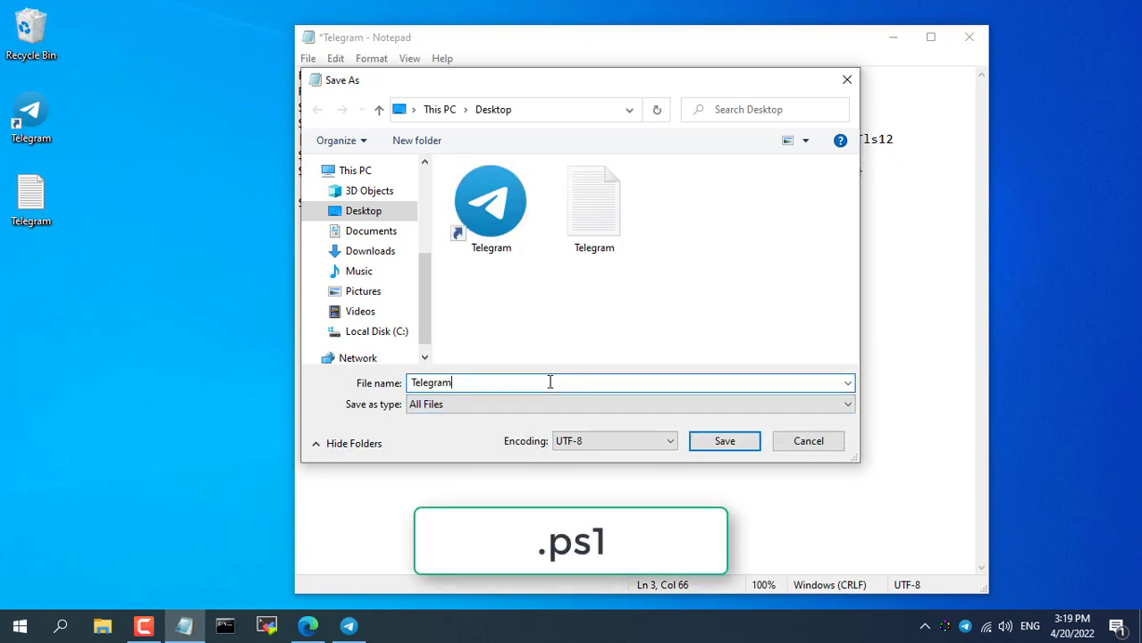
pyautogui.write('.ps1')
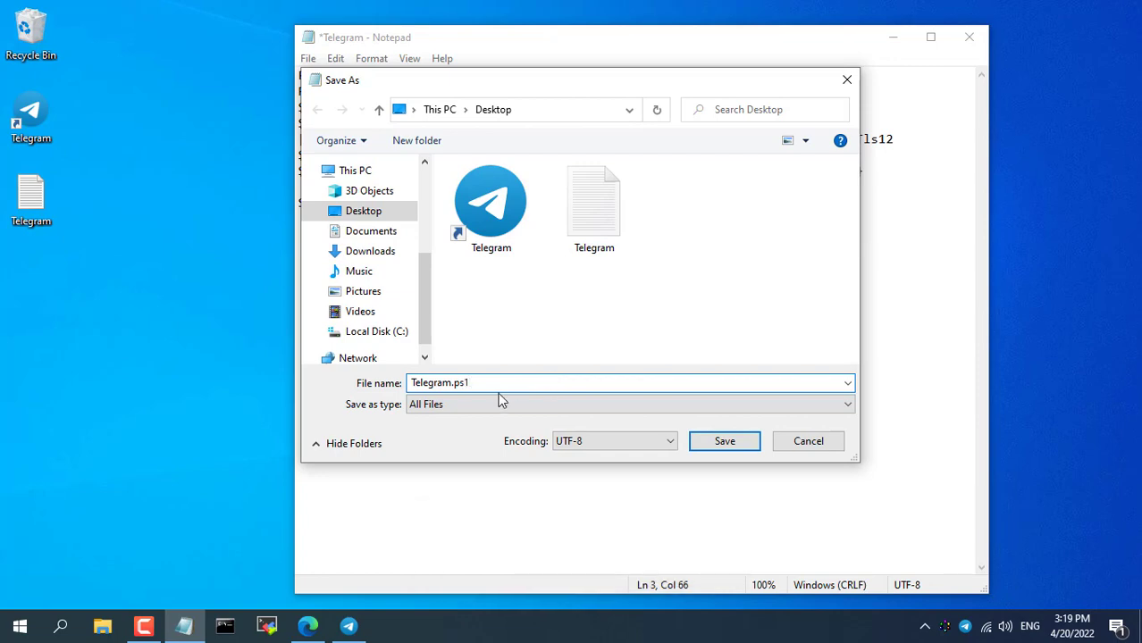
pyautogui.doubleClick(461, 382)
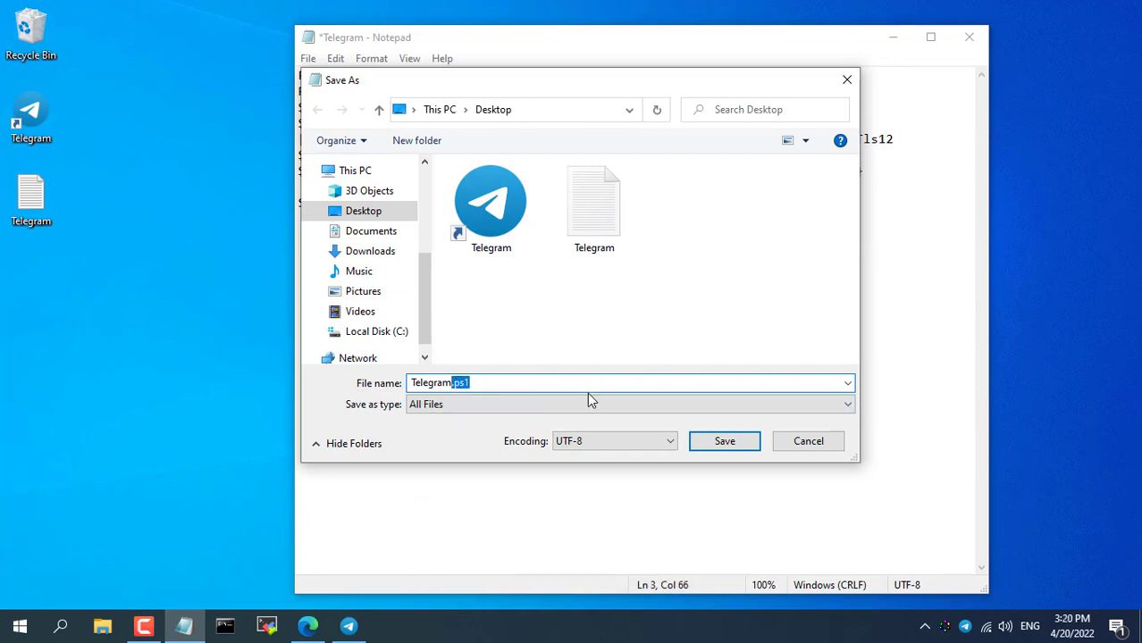
pyautogui.click(724, 440)
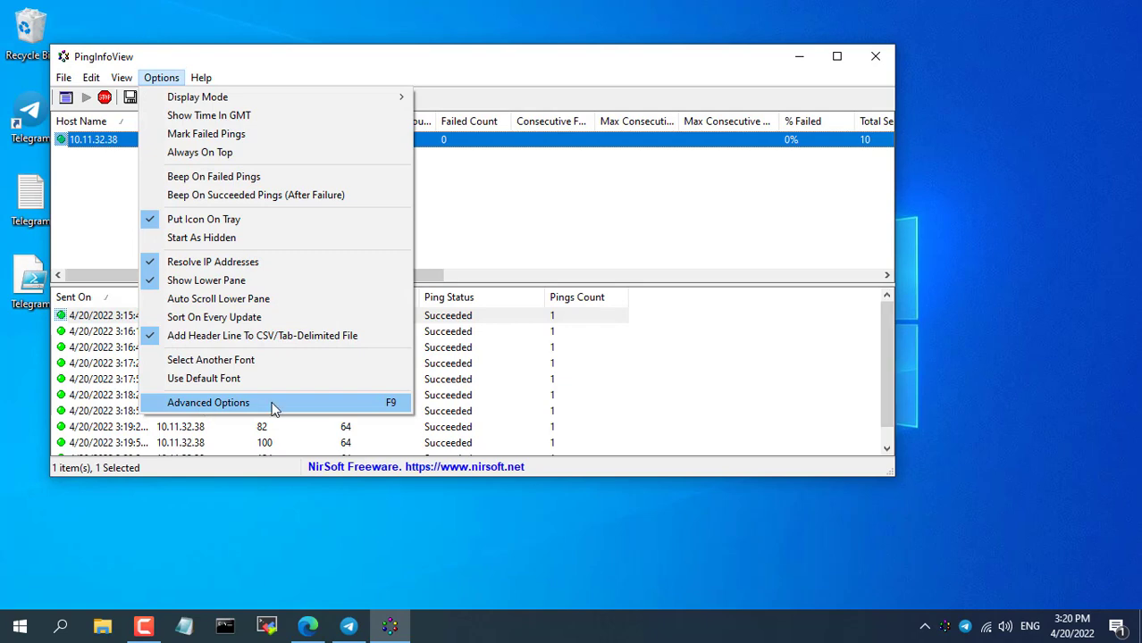
# - In Advanced Options, enable 'Execute the following command on failed ping'
pyautogui.click(207, 402)
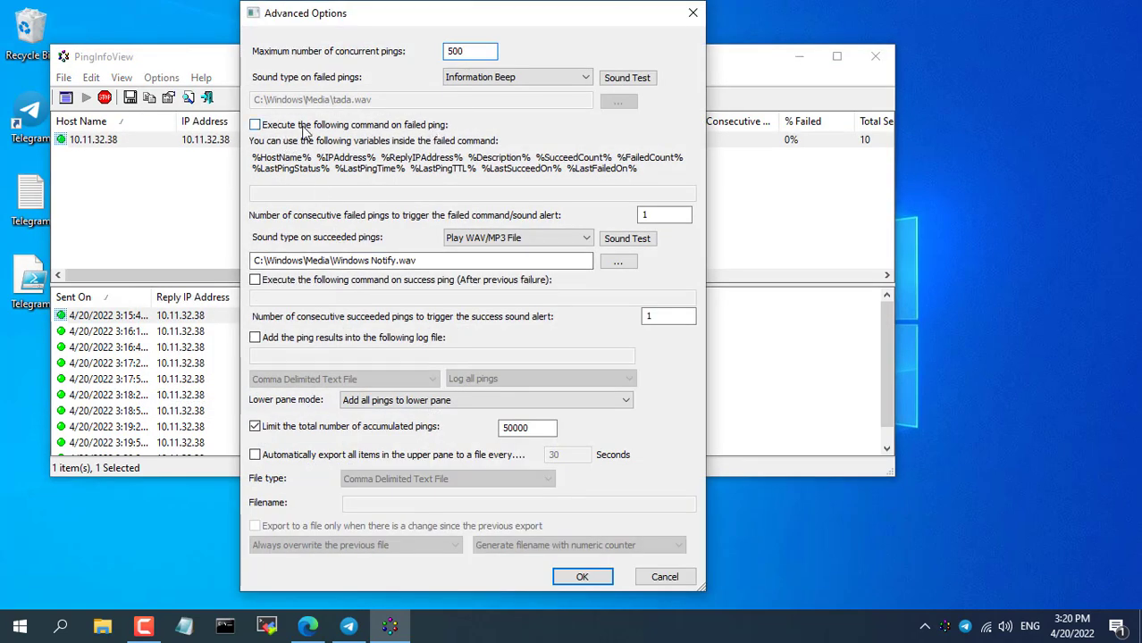
pyautogui.click(255, 125)
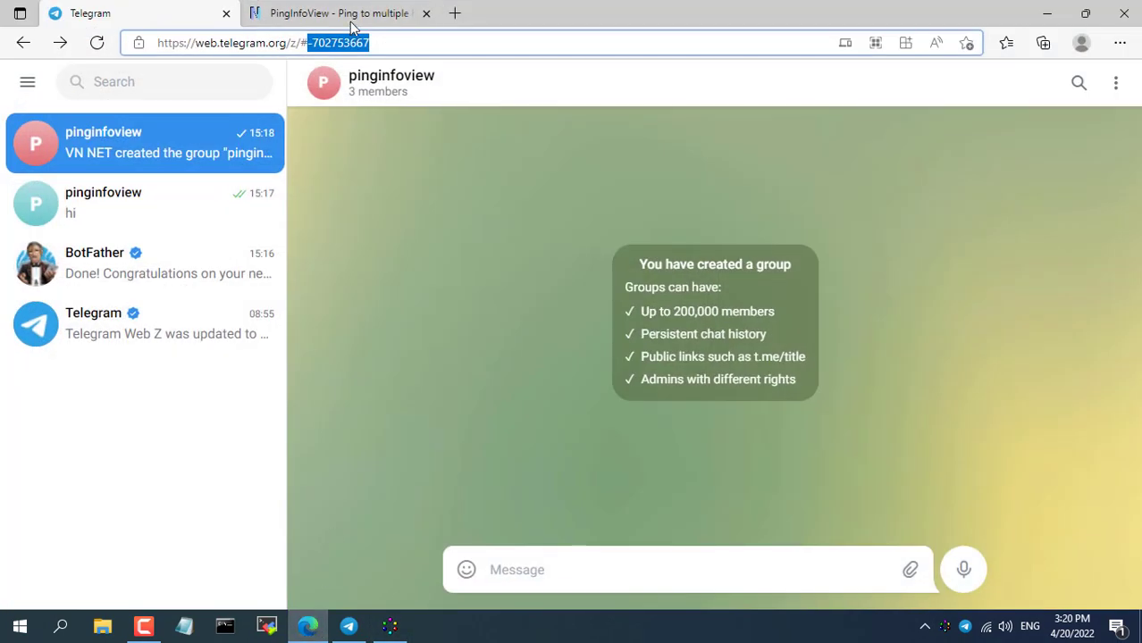
# - Open NirSoft's 'send email when a ping fails' article and copy its example PowerShell command
pyautogui.click(339, 13)
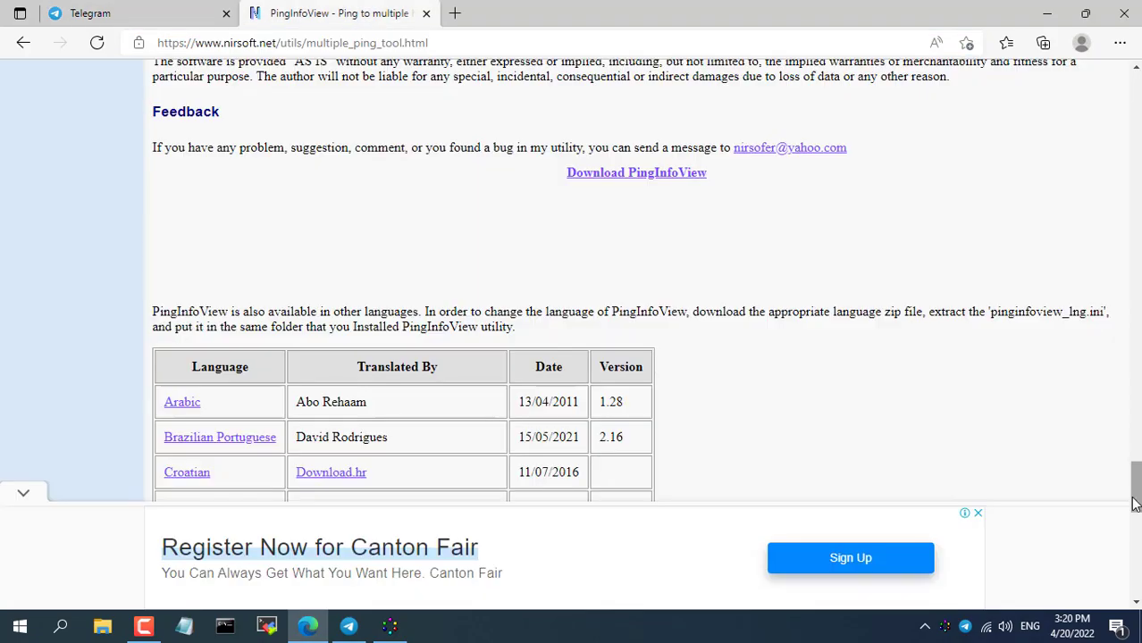
pyautogui.scroll(3)
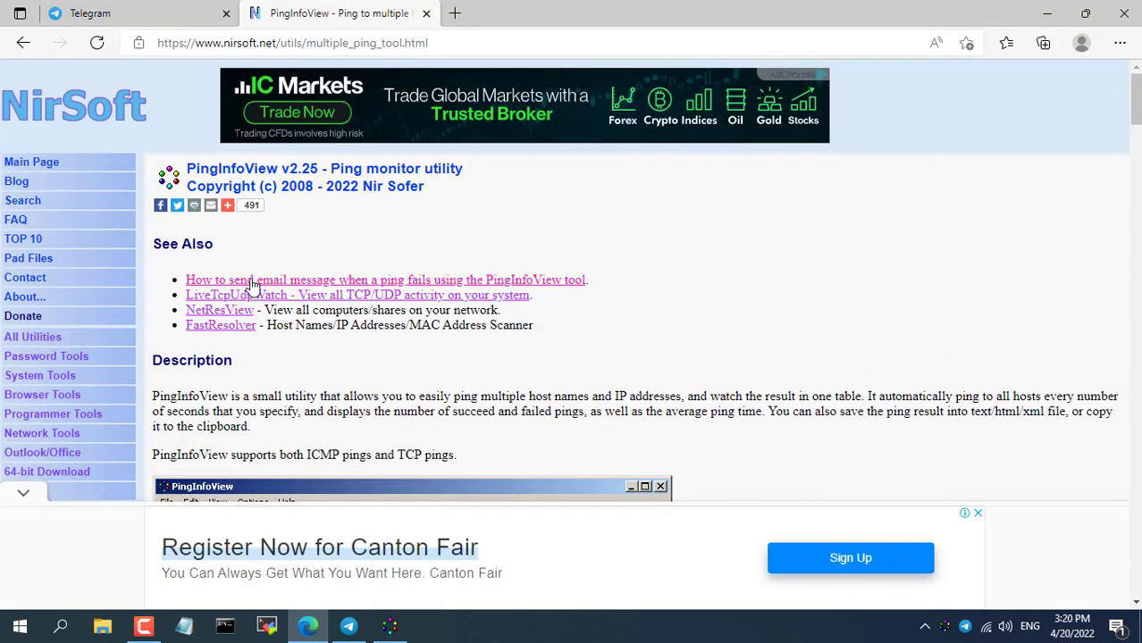
pyautogui.click(386, 279)
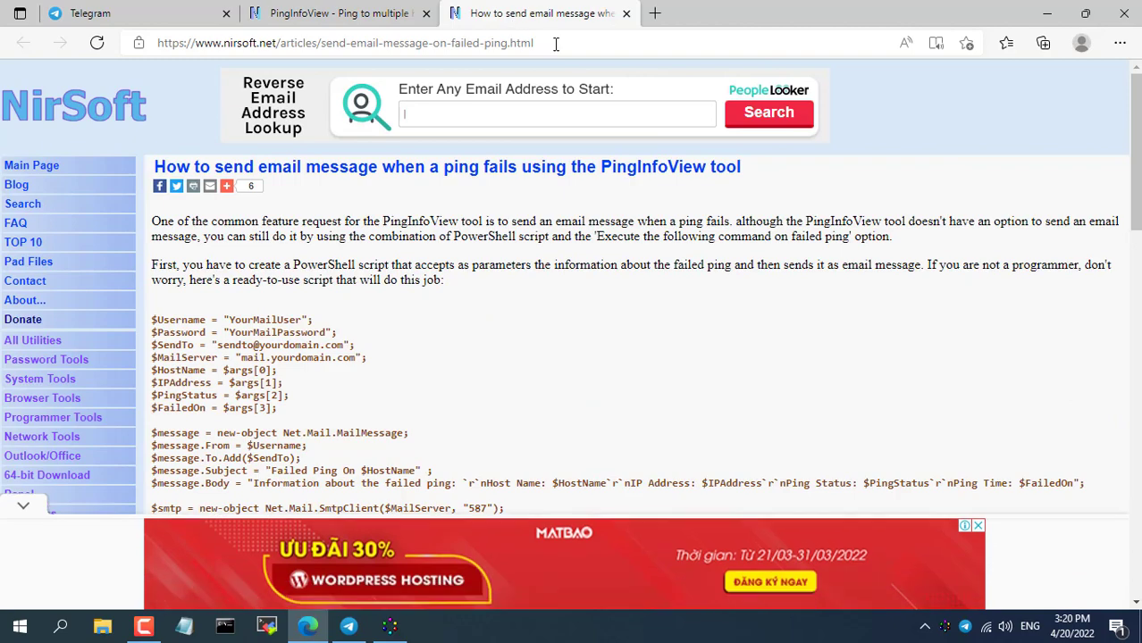
pyautogui.scroll(-3)
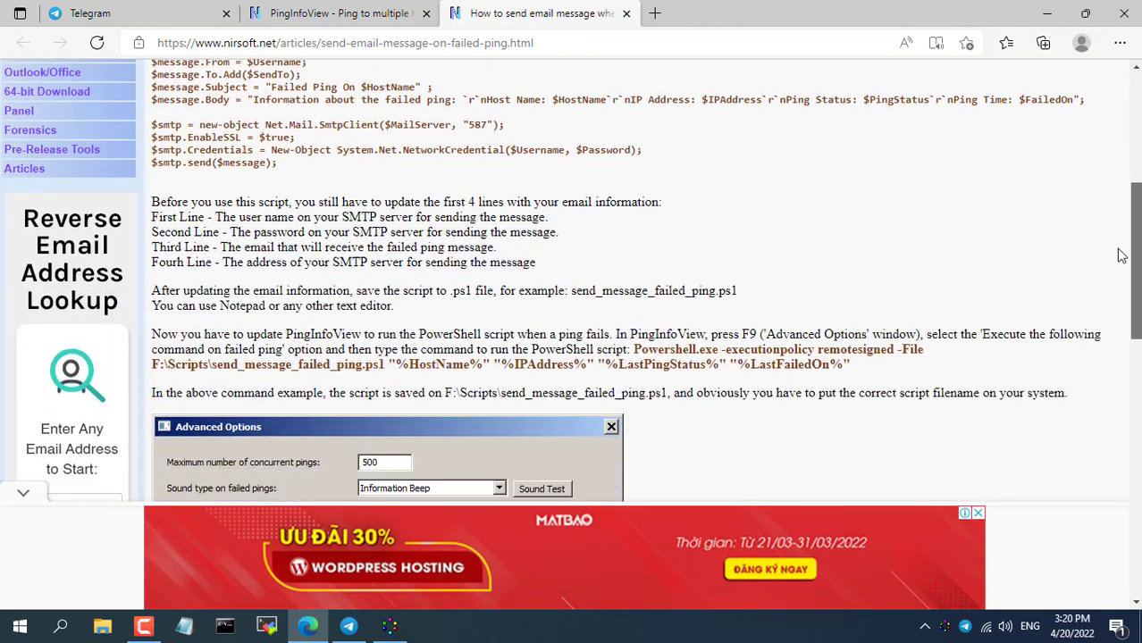
pyautogui.scroll(-3)
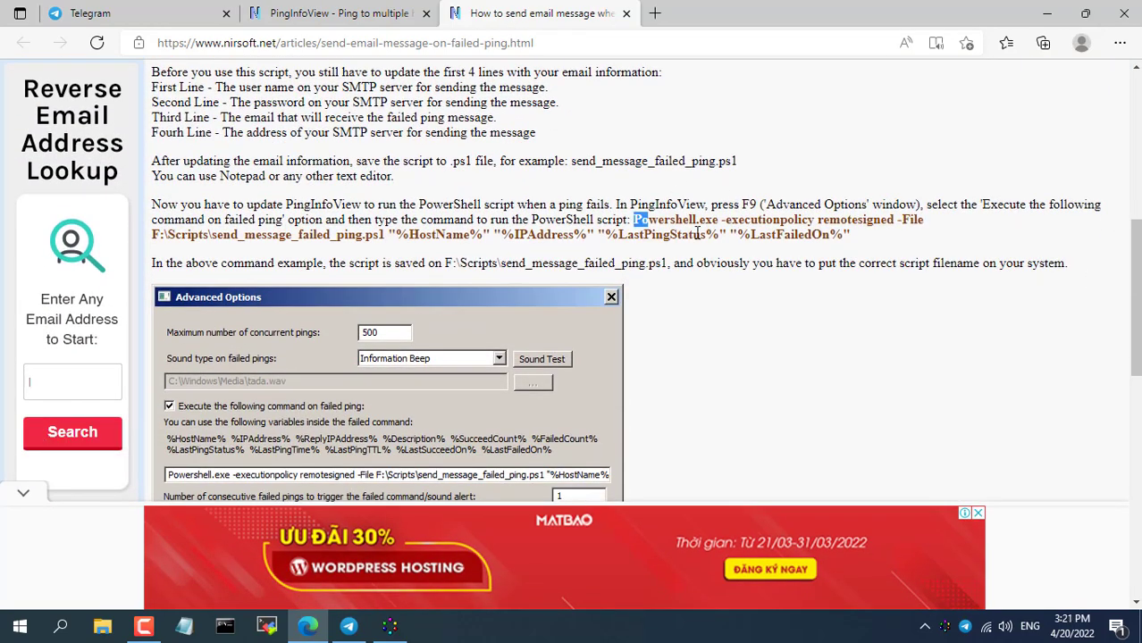
pyautogui.rightClick(742, 229)
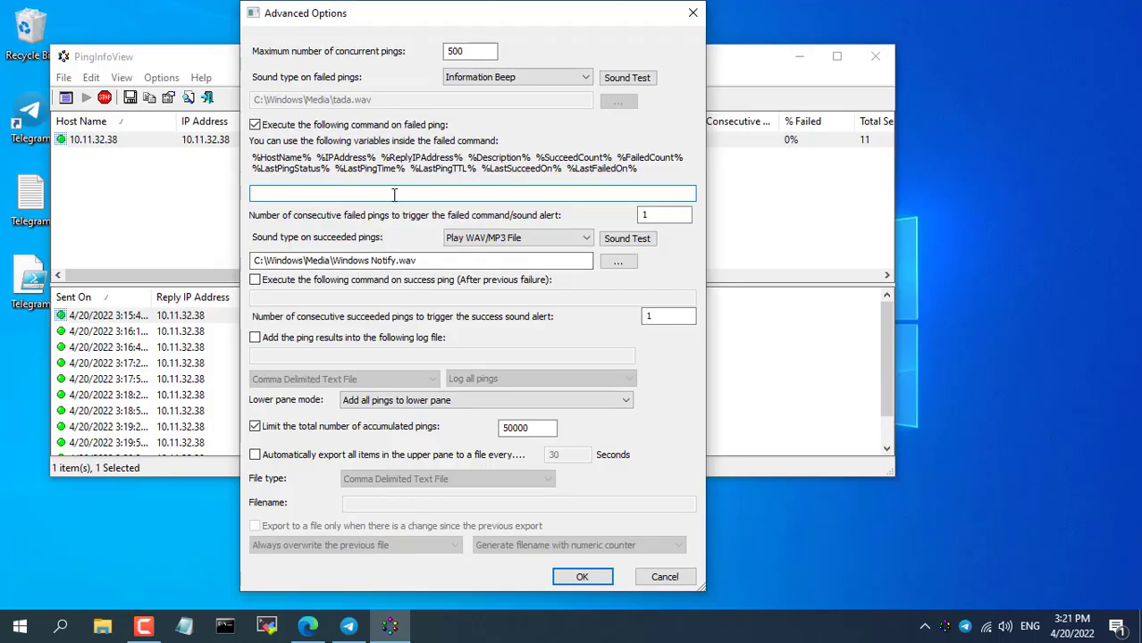
# - Paste the sample command with %HostName%, %IPAddress%, %LastPingStatus% arguments and select its script path
pyautogui.write('s\\send_message_failed_ping.ps1 "%HostName%" "%IPAddress%" "%LastPingStatus%" "%LastFailedOn%"')
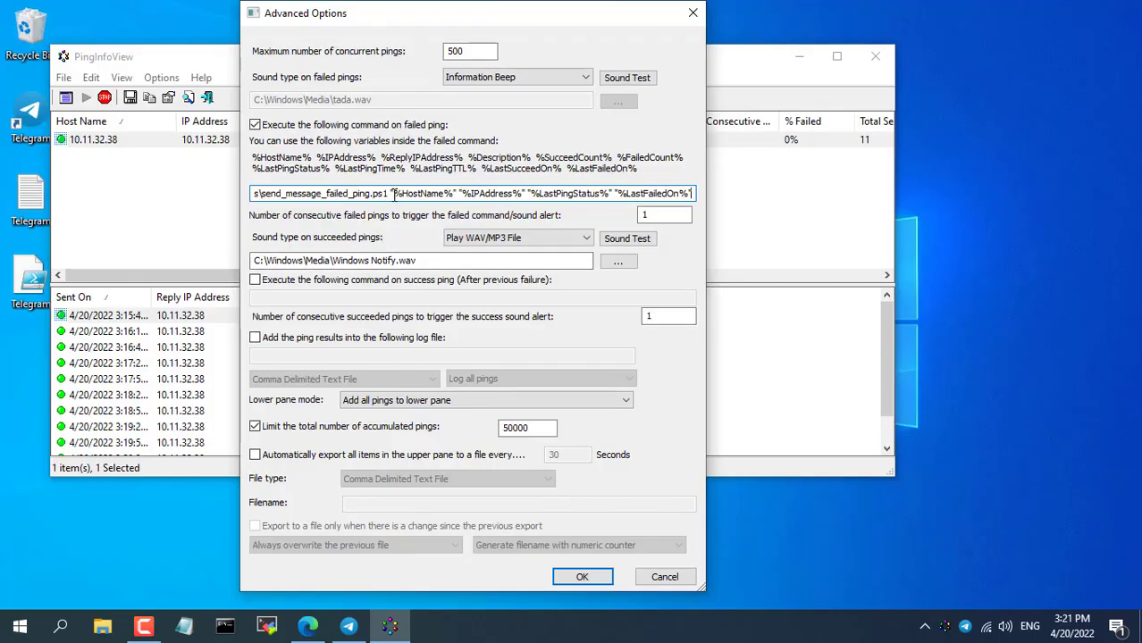
pyautogui.doubleClick(372, 193)
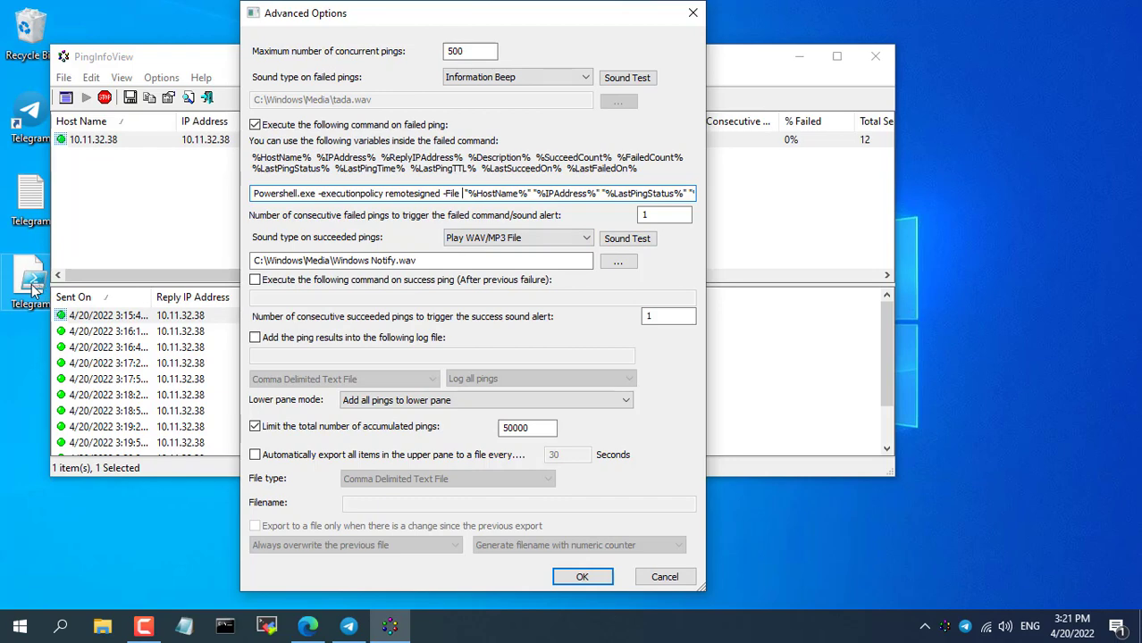
# - Replace the path with C:\Users\NETVN\Desktop\Telegram.ps1 from the file's Properties and confirm the options
pyautogui.rightClick(32, 282)
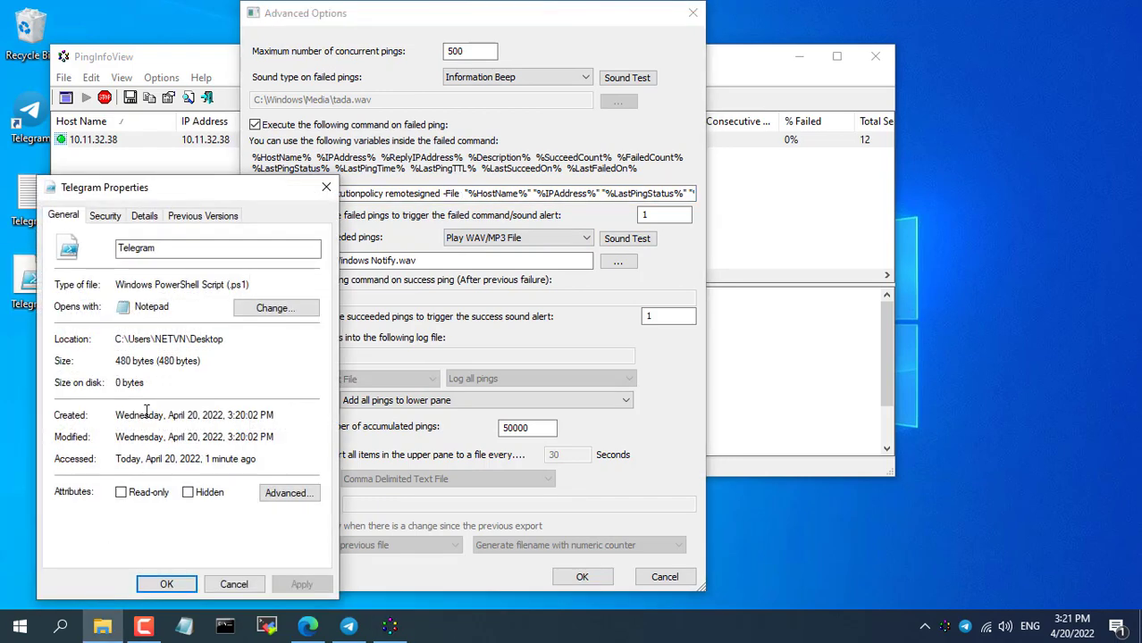
pyautogui.doubleClick(168, 339)
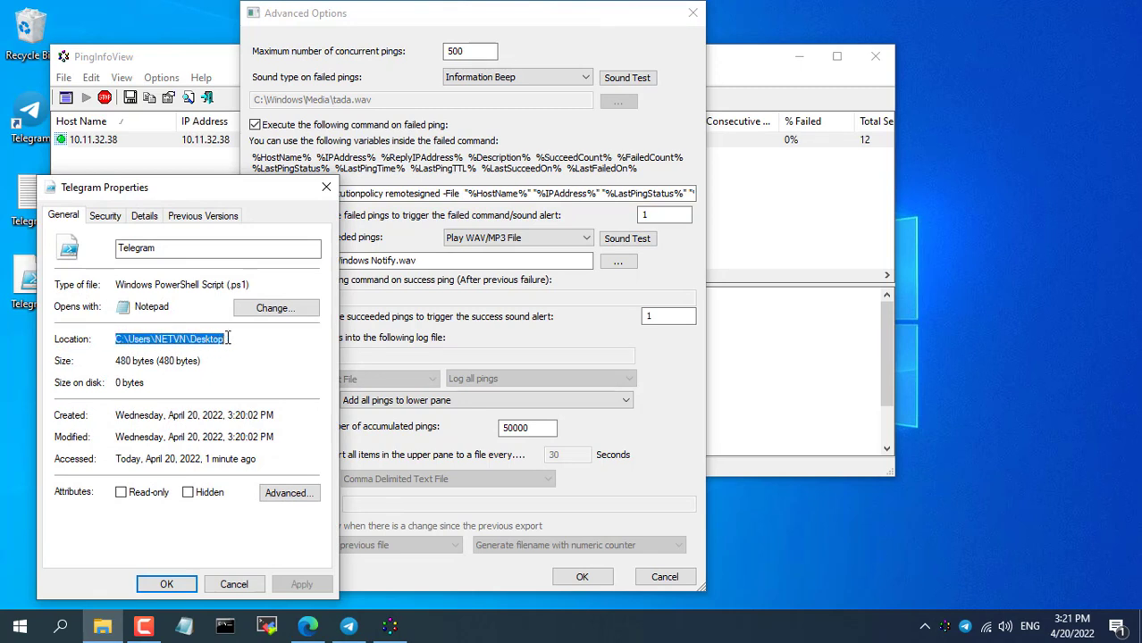
pyautogui.moveTo(220, 349)
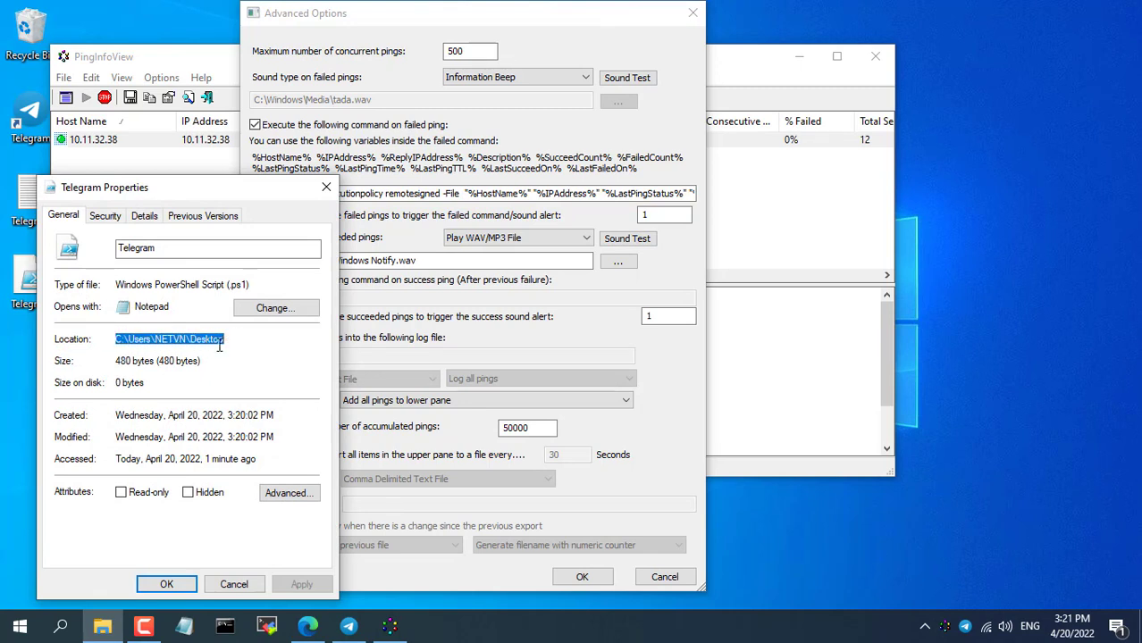
pyautogui.moveTo(317, 250)
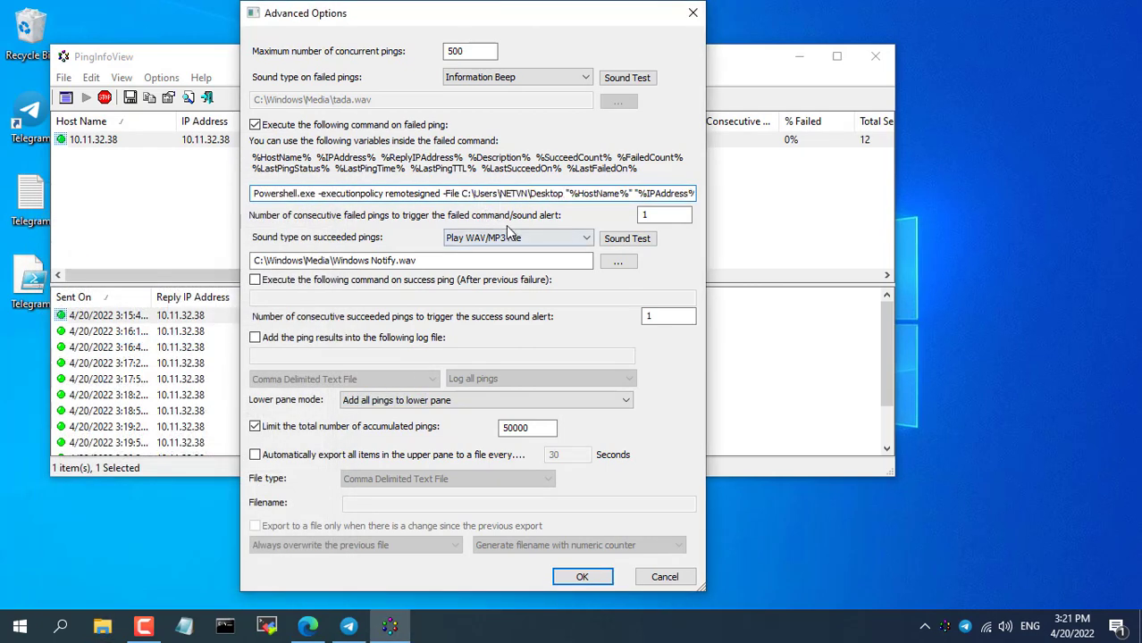
pyautogui.write('\\Telegram.ps1')
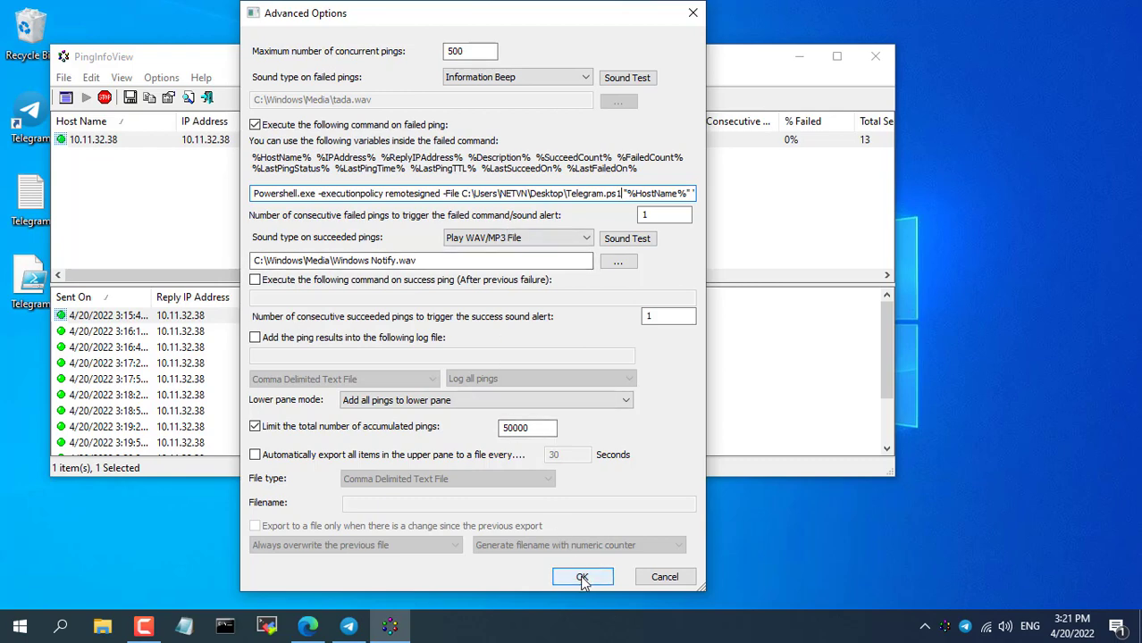
pyautogui.click(583, 575)
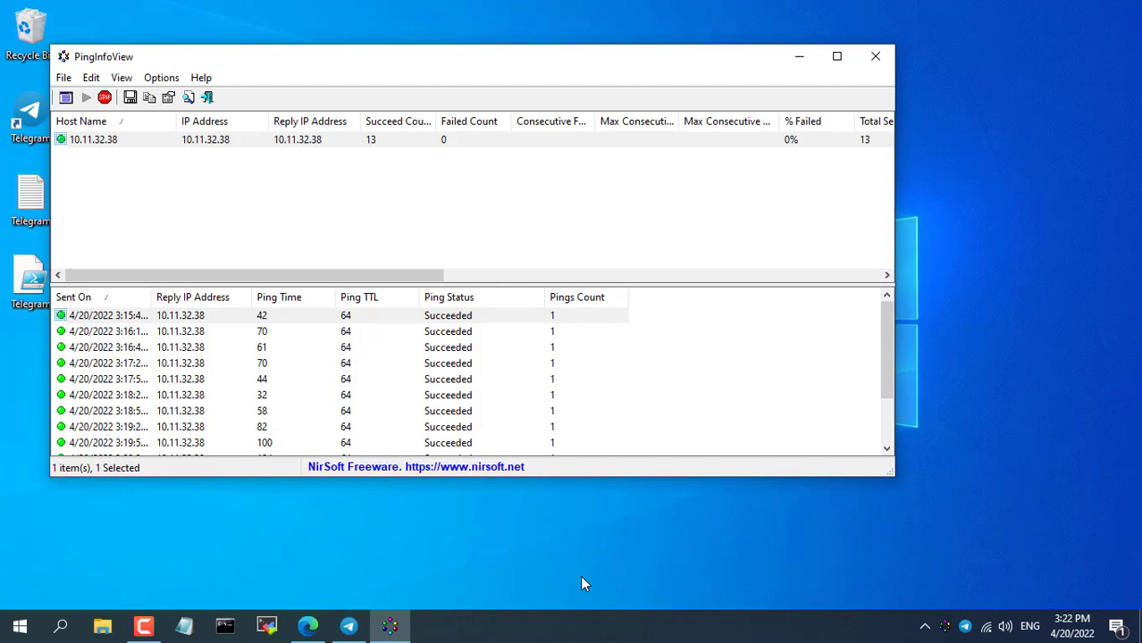
pyautogui.moveTo(791, 447)
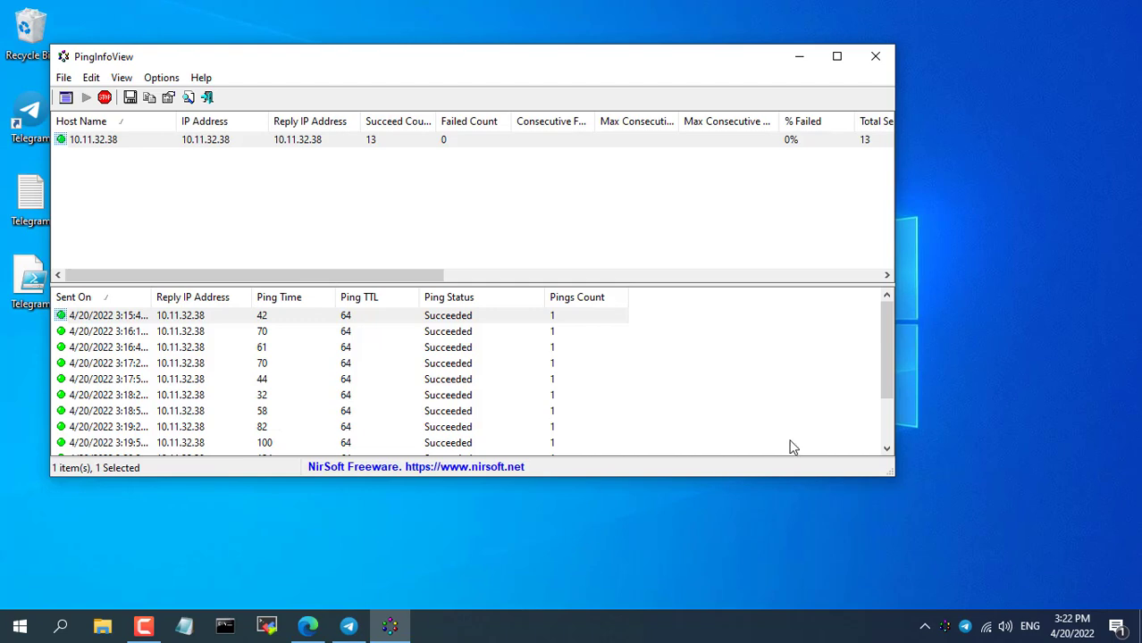
pyautogui.moveTo(364, 615)
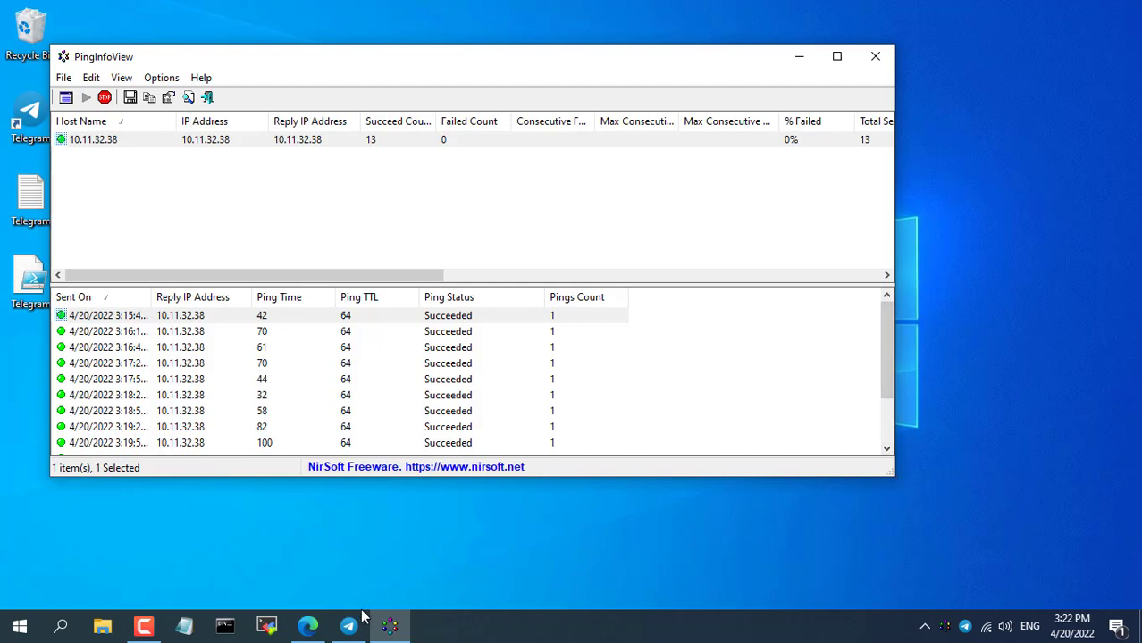
pyautogui.click(347, 626)
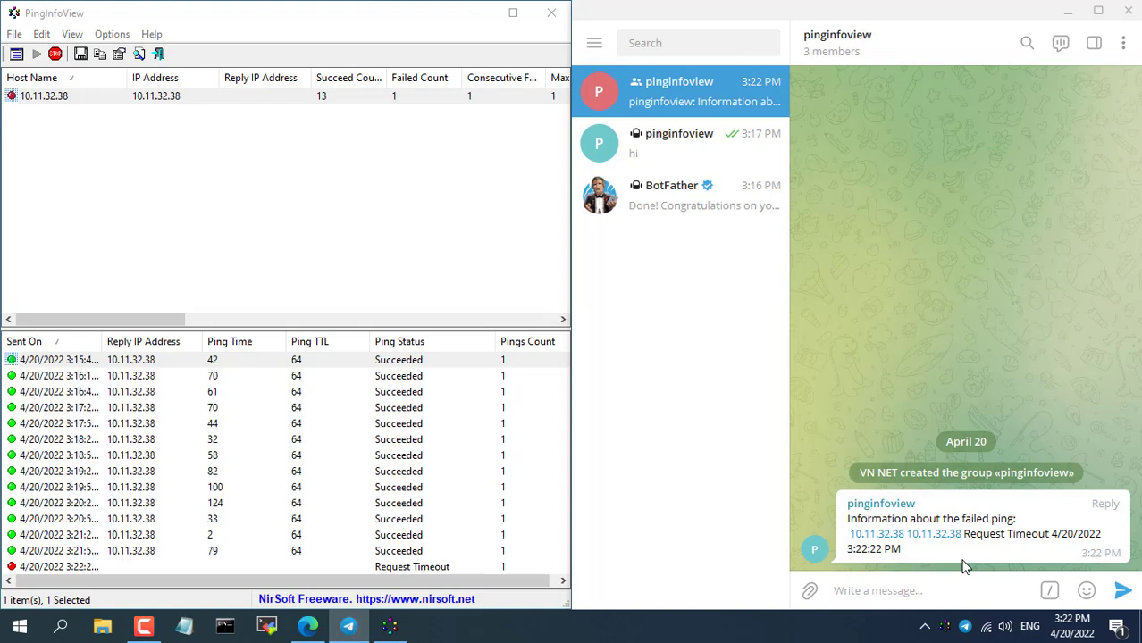
pyautogui.moveTo(1001, 554)
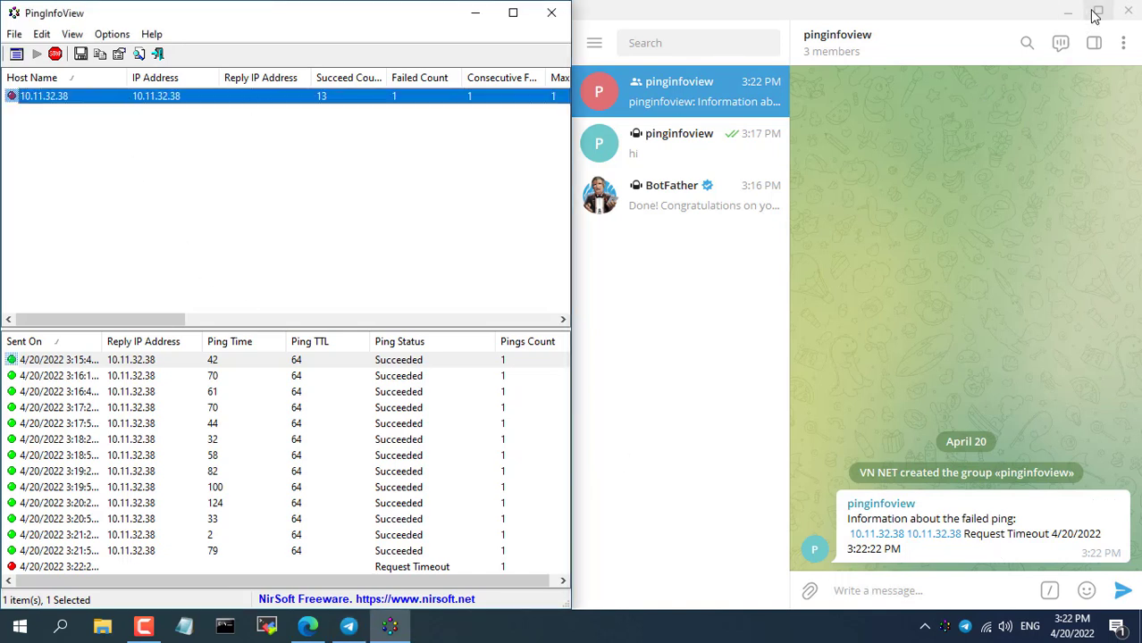
# - Maximize Telegram to show the pinginfoview group with the bot's Request Timeout alert for 10.11.32.38
pyautogui.click(1094, 43)
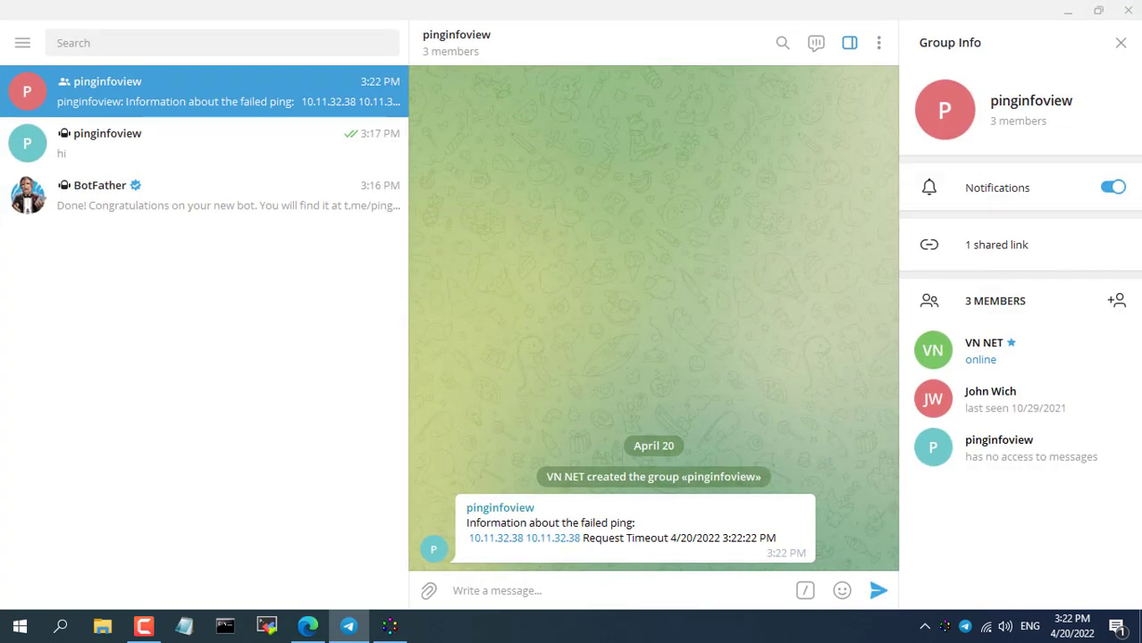